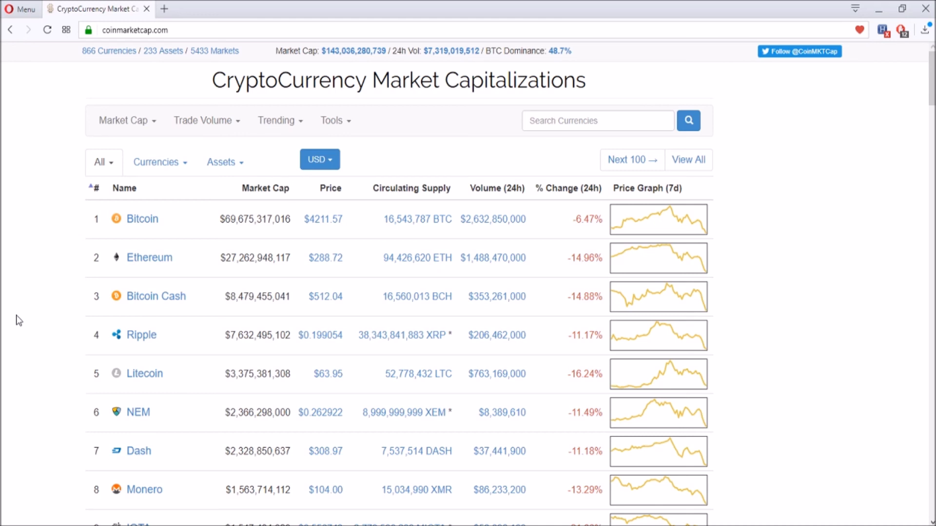
mouse_move(134, 135)
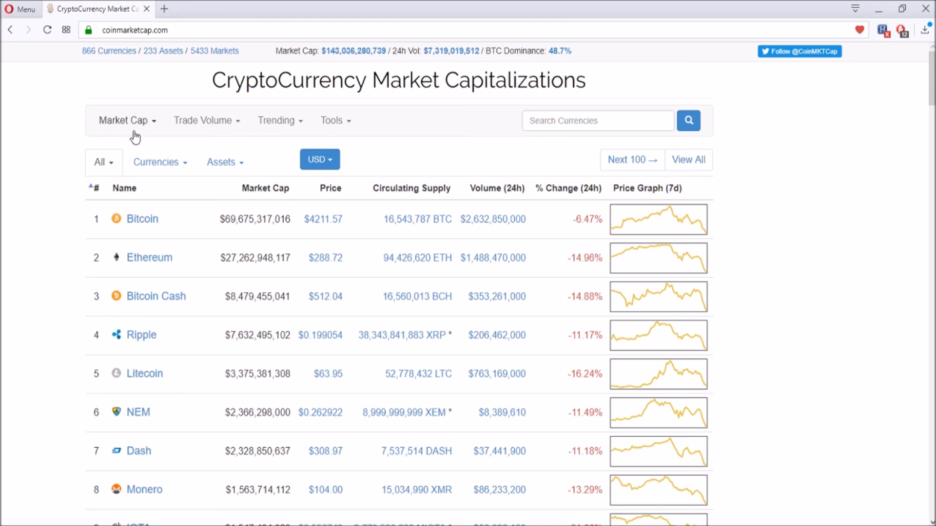
mouse_move(829, 159)
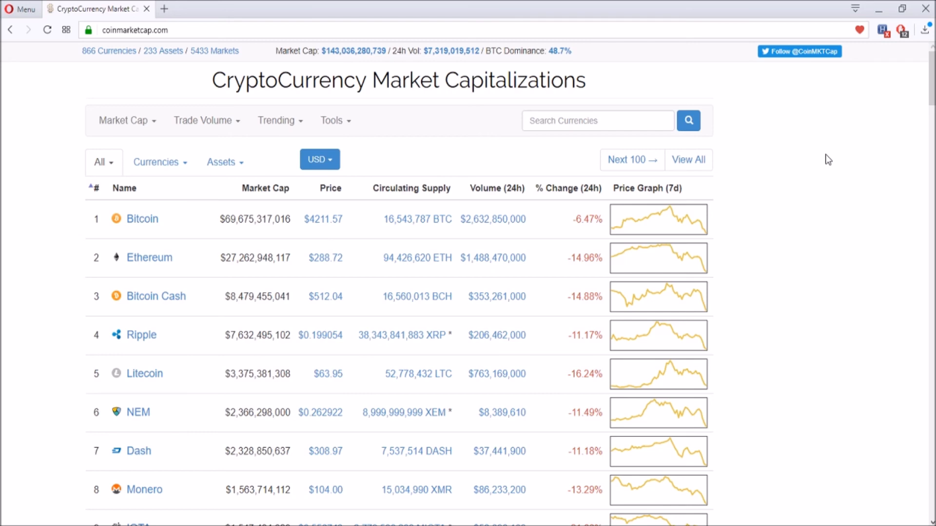
scroll(down, 3)
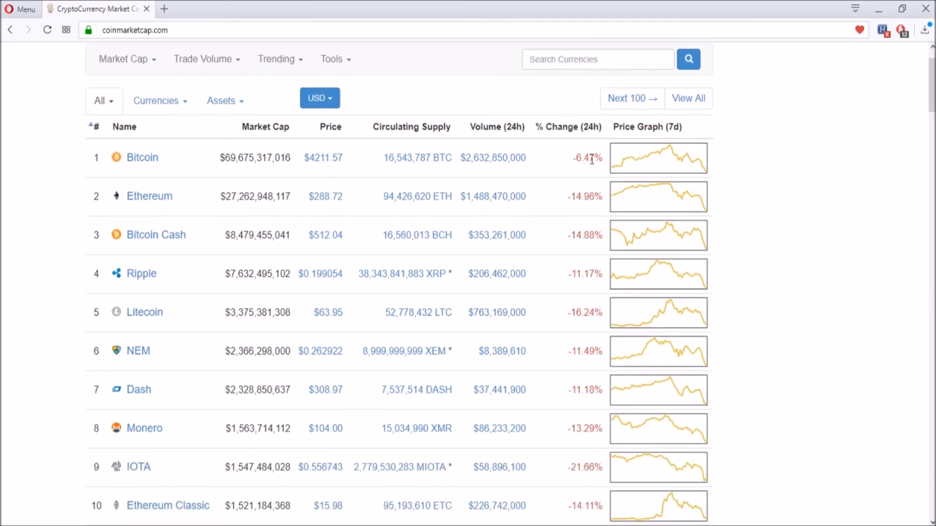
mouse_move(609, 460)
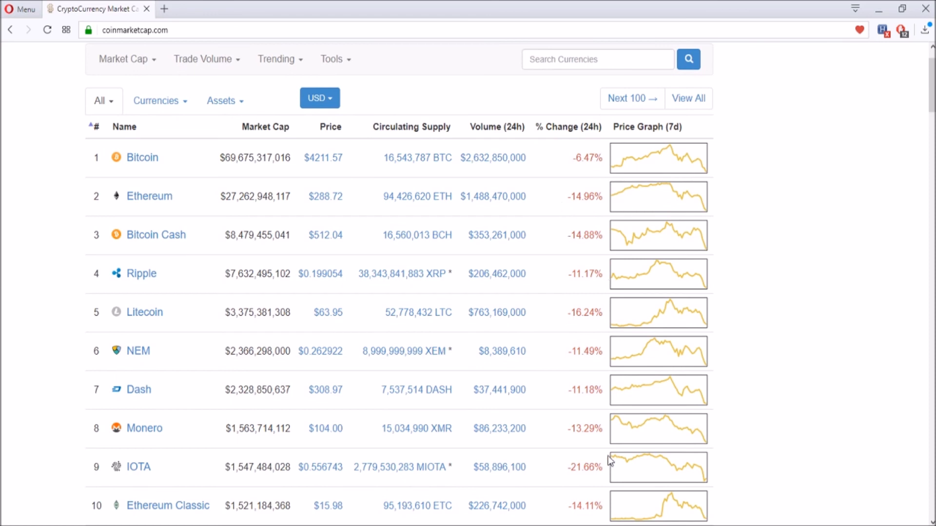
mouse_move(544, 480)
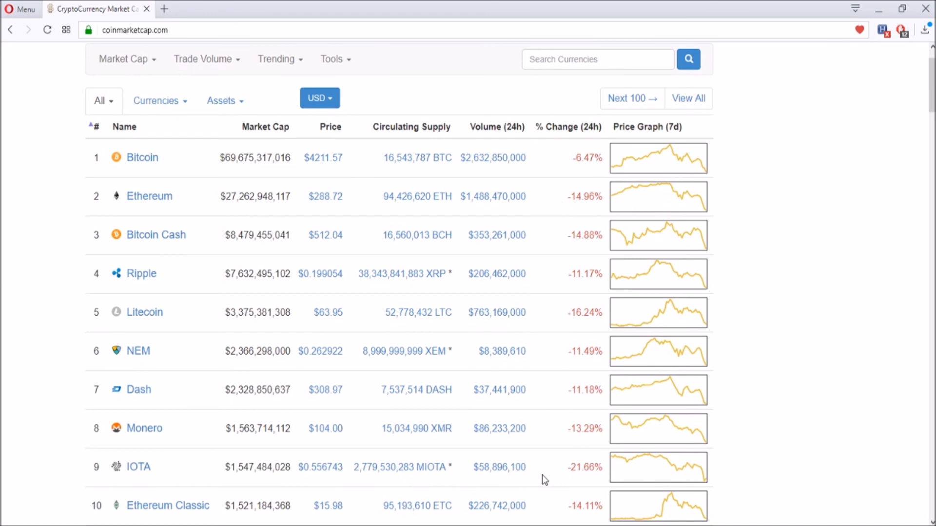
mouse_move(608, 384)
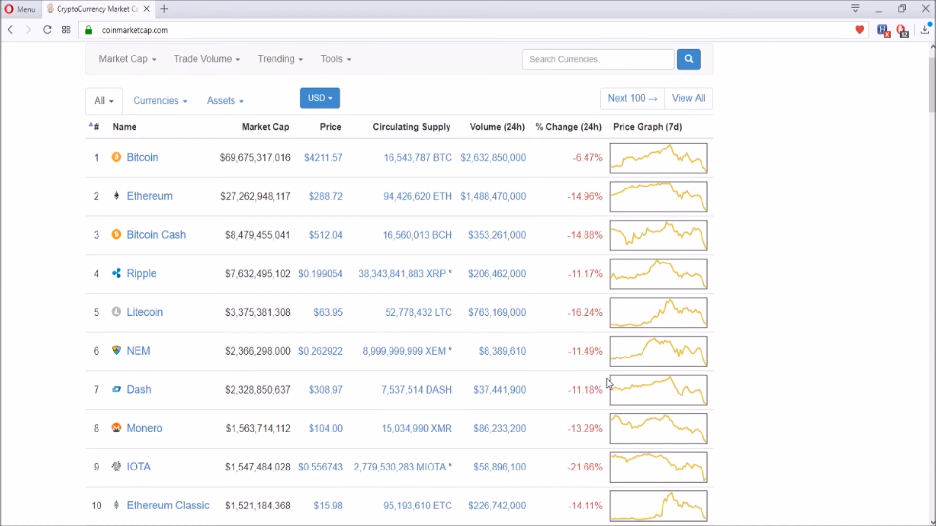
mouse_move(550, 169)
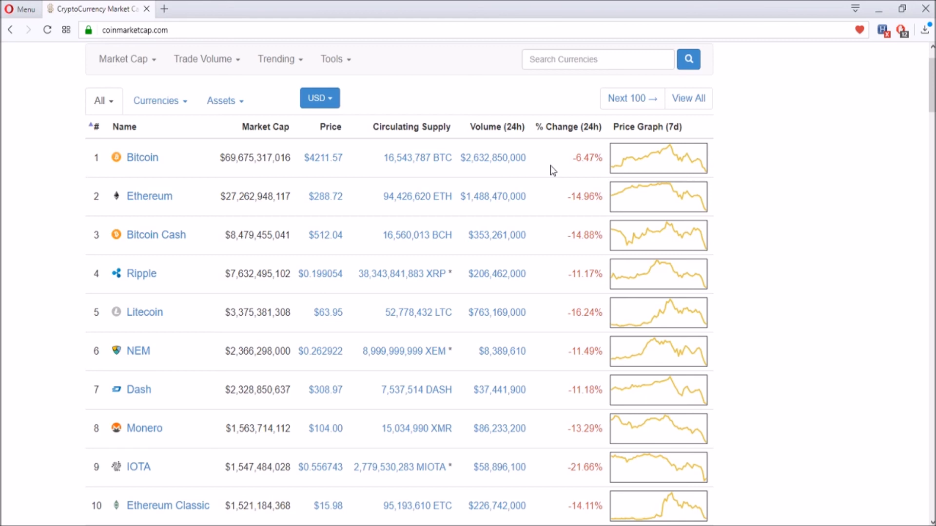
mouse_move(12, 196)
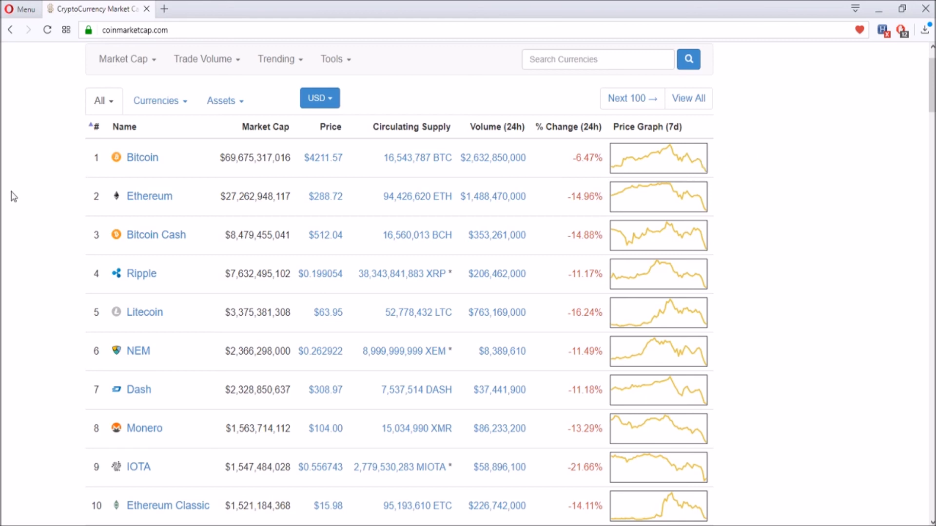
scroll(down, 3)
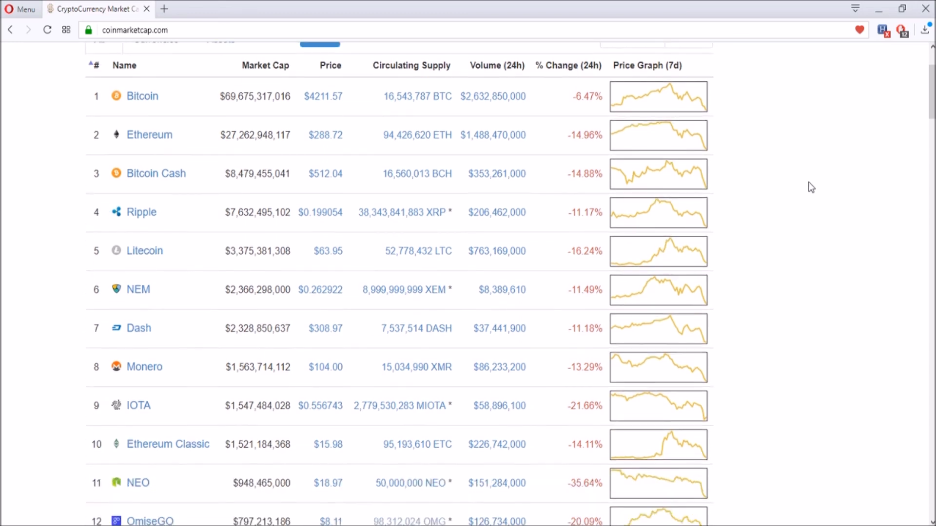
scroll(up, 3)
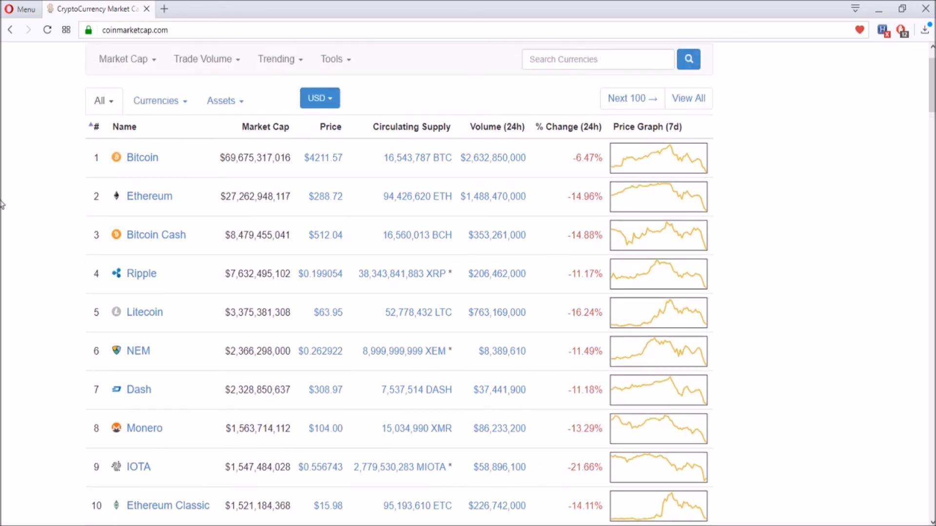
mouse_move(772, 155)
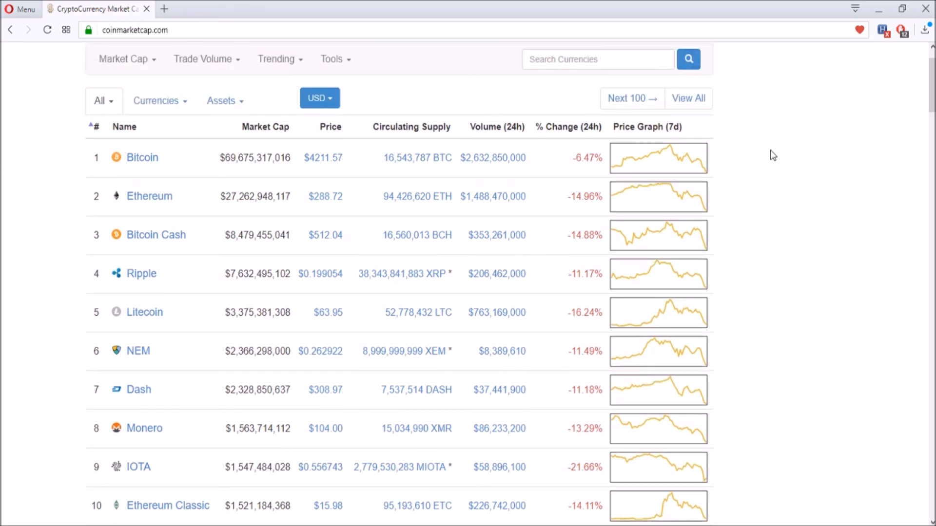
mouse_move(555, 154)
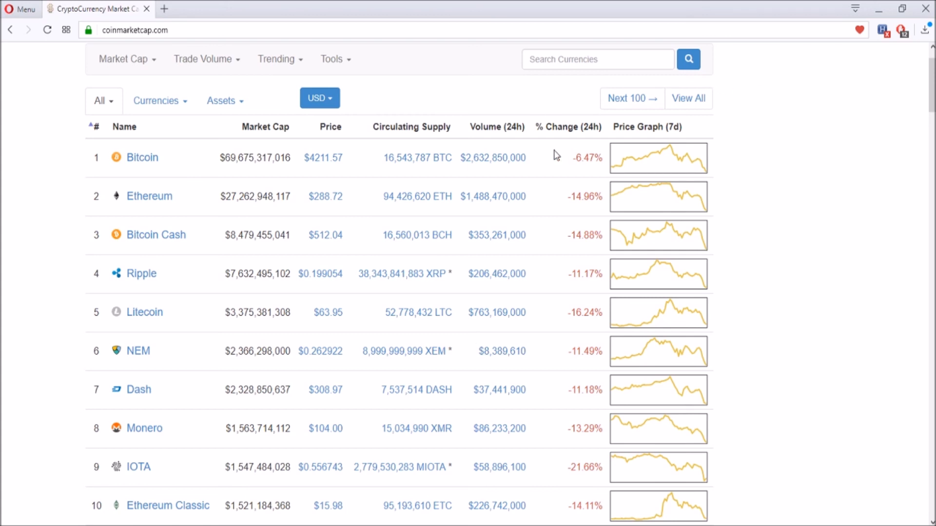
mouse_move(323, 158)
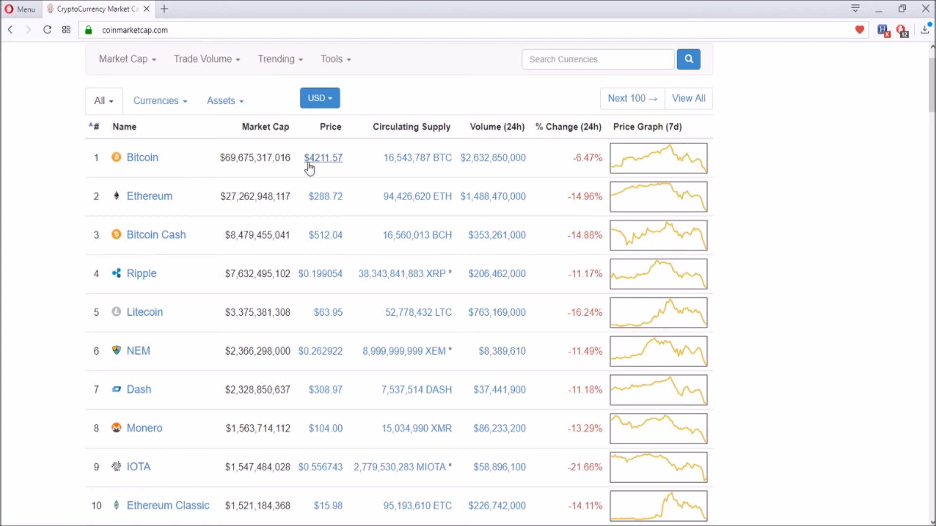
mouse_move(339, 167)
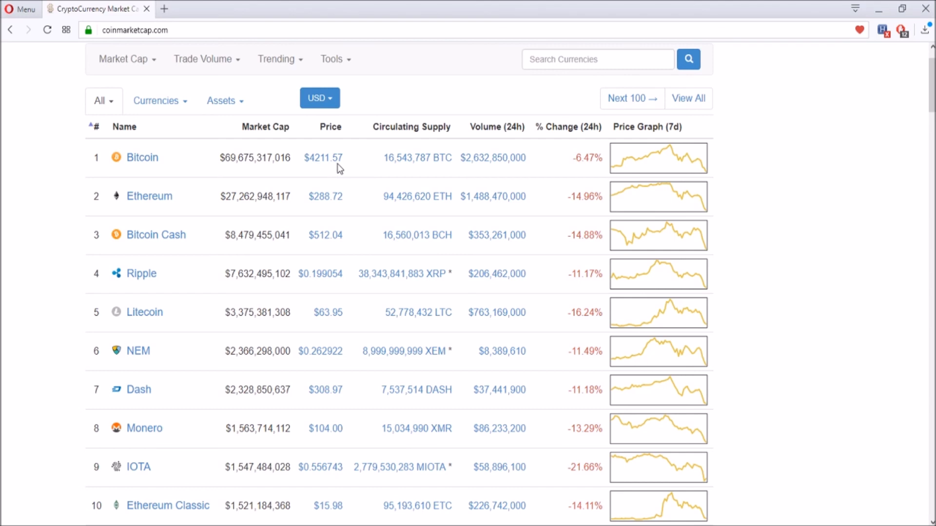
mouse_move(363, 164)
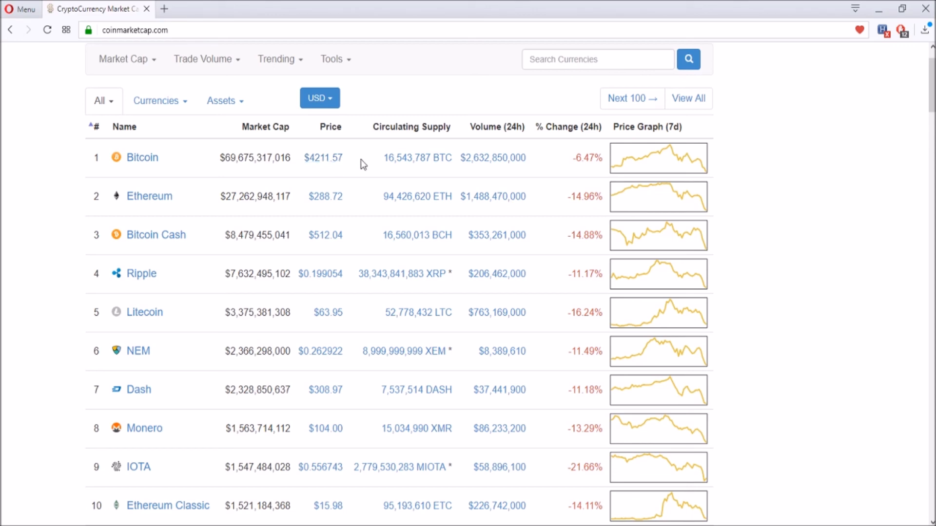
mouse_move(157, 204)
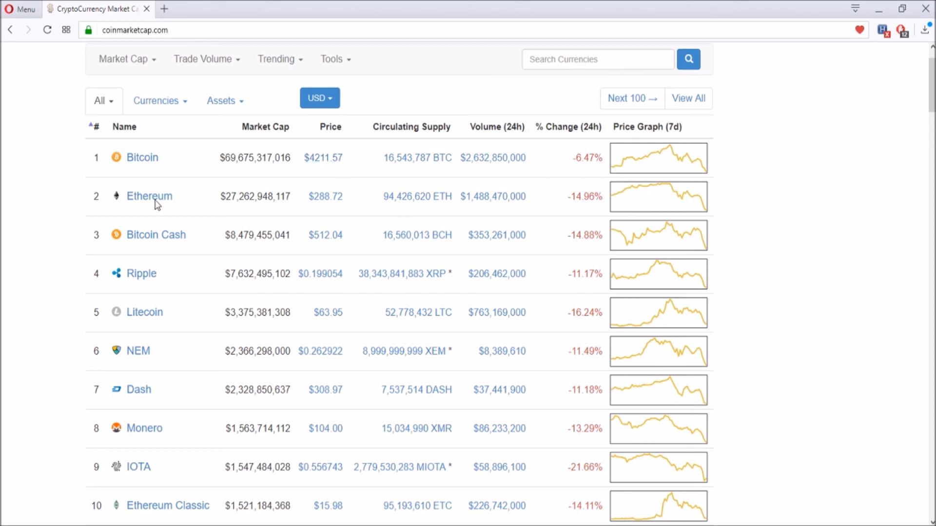
mouse_move(611, 217)
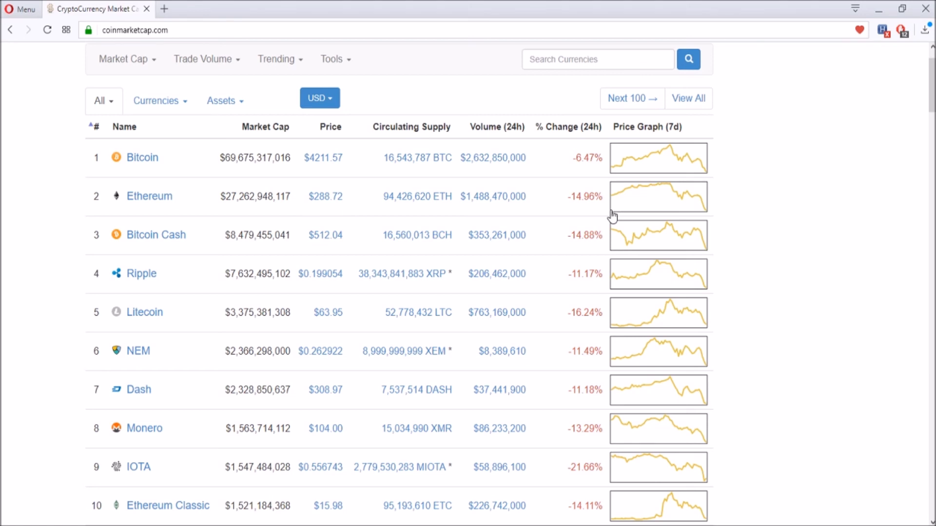
mouse_move(104, 202)
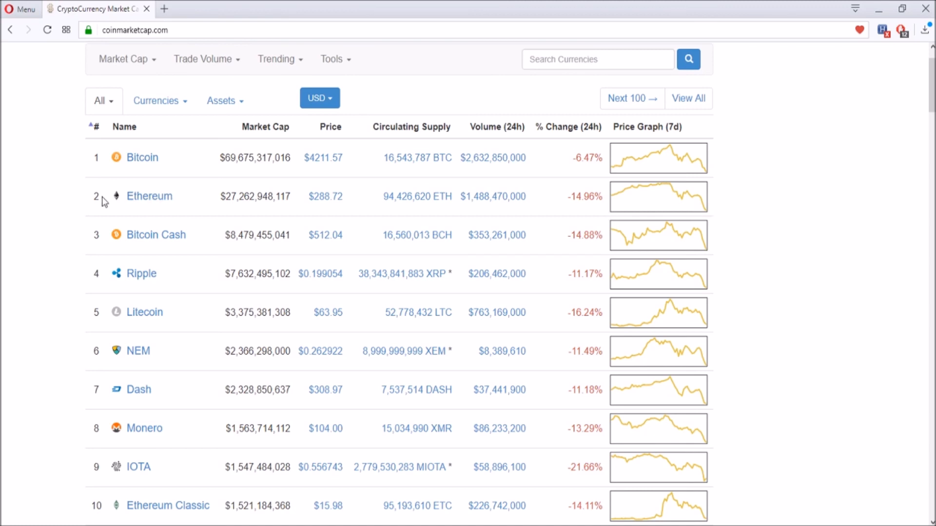
mouse_move(572, 198)
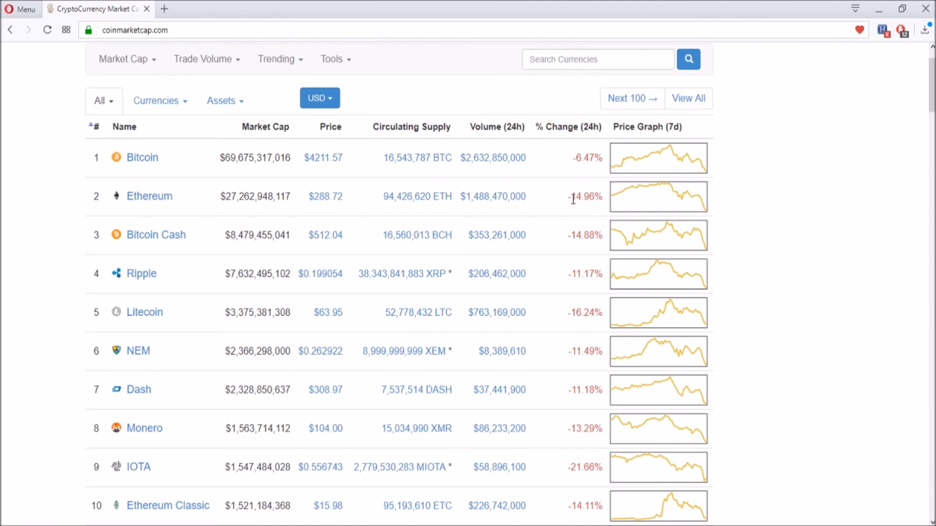
mouse_move(610, 186)
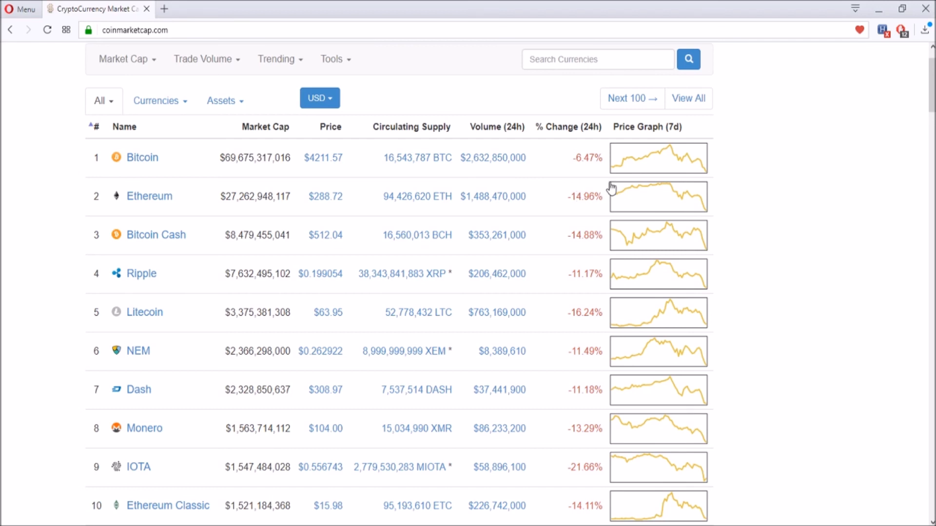
mouse_move(565, 160)
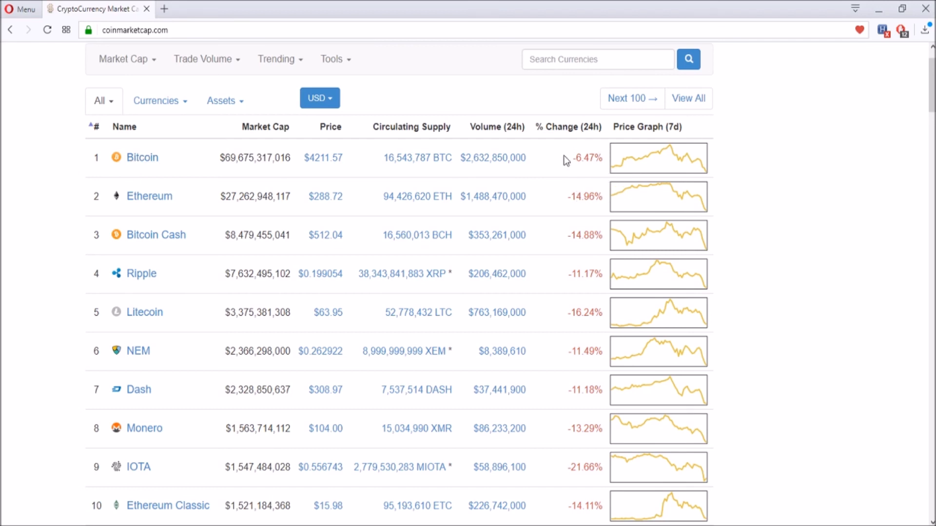
mouse_move(615, 185)
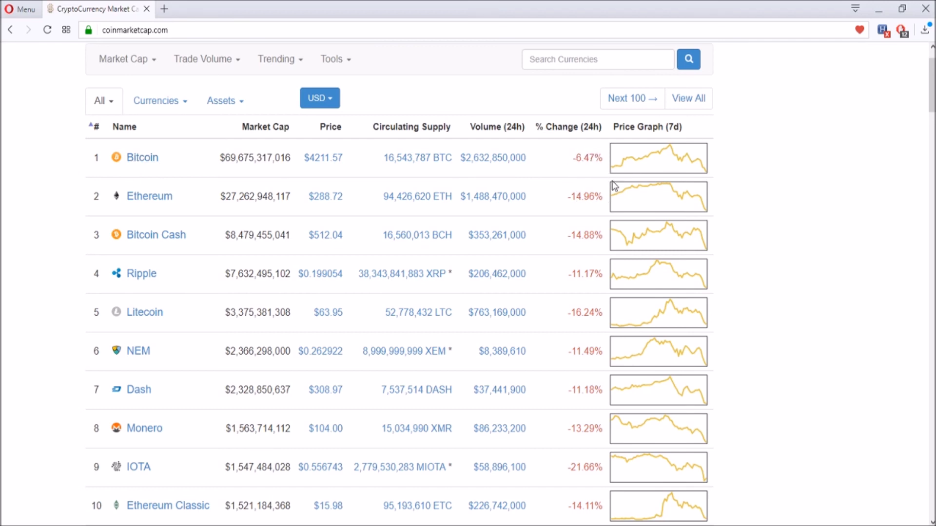
mouse_move(608, 191)
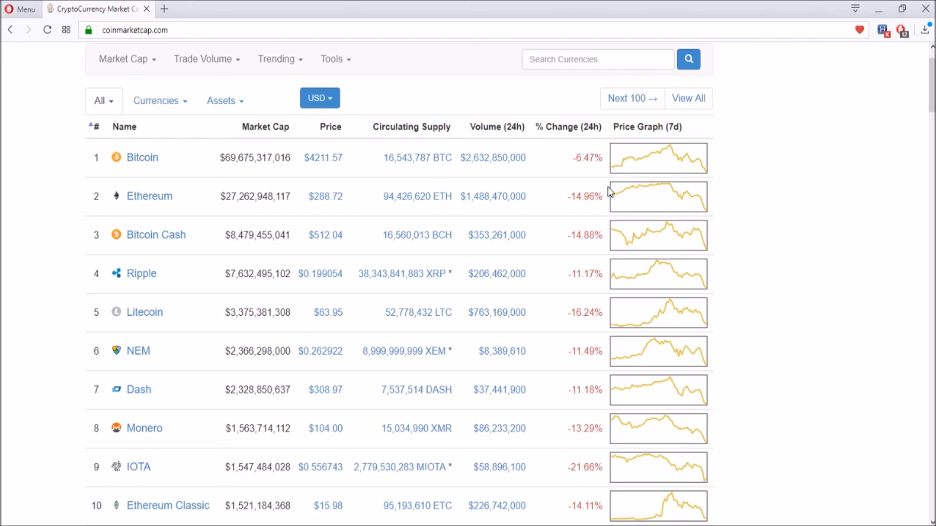
mouse_move(437, 191)
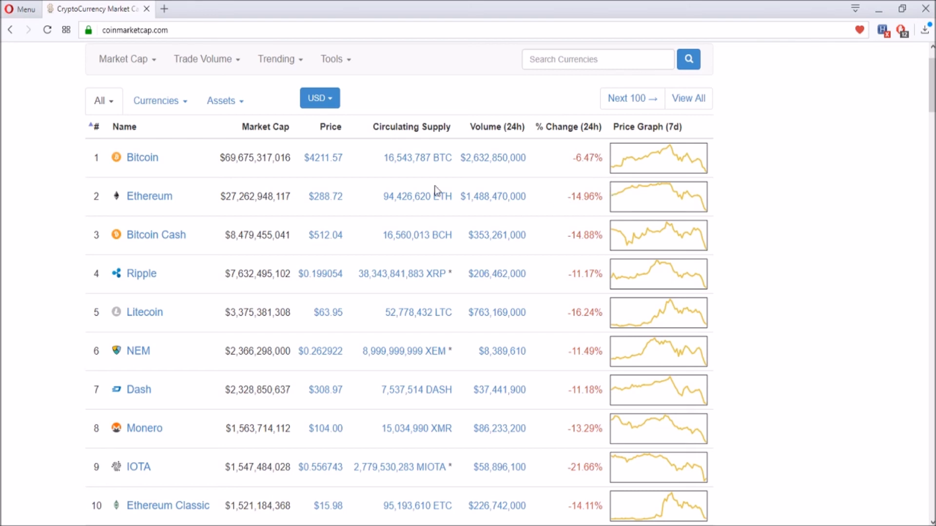
scroll(down, 3)
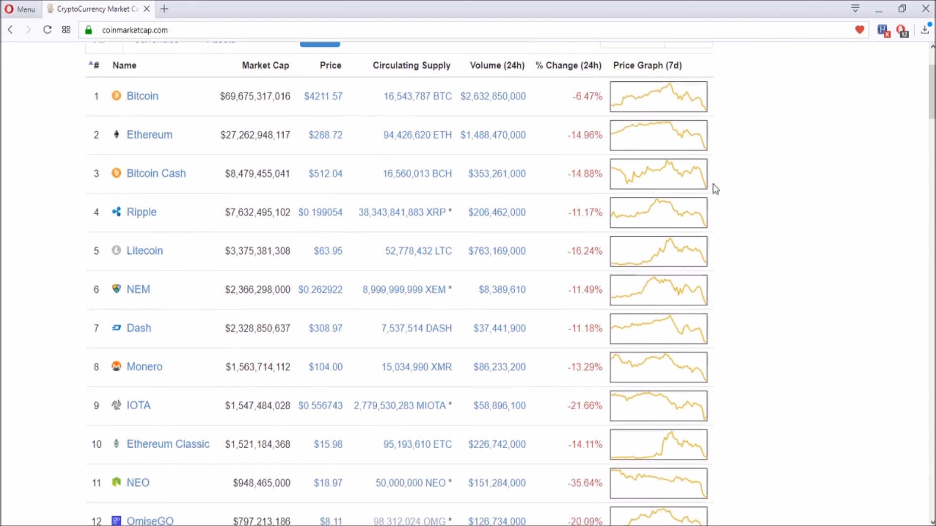
mouse_move(594, 171)
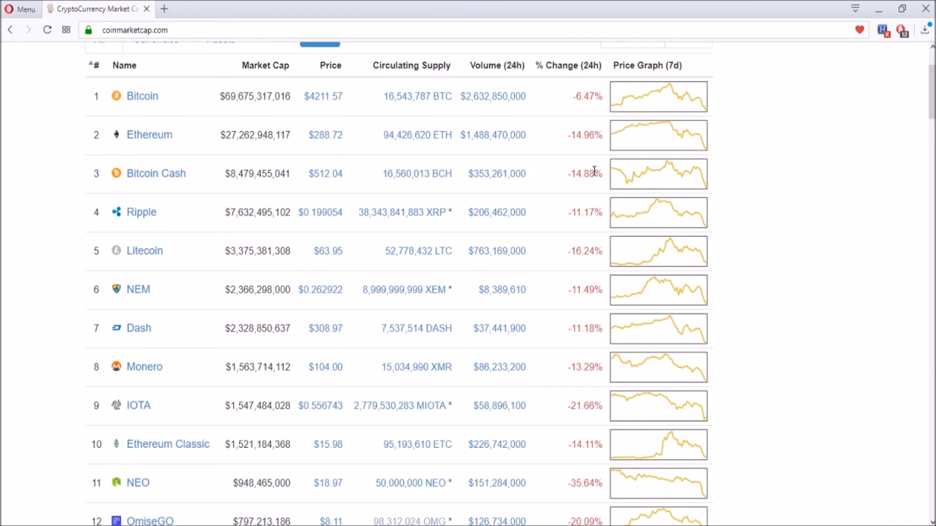
mouse_move(325, 173)
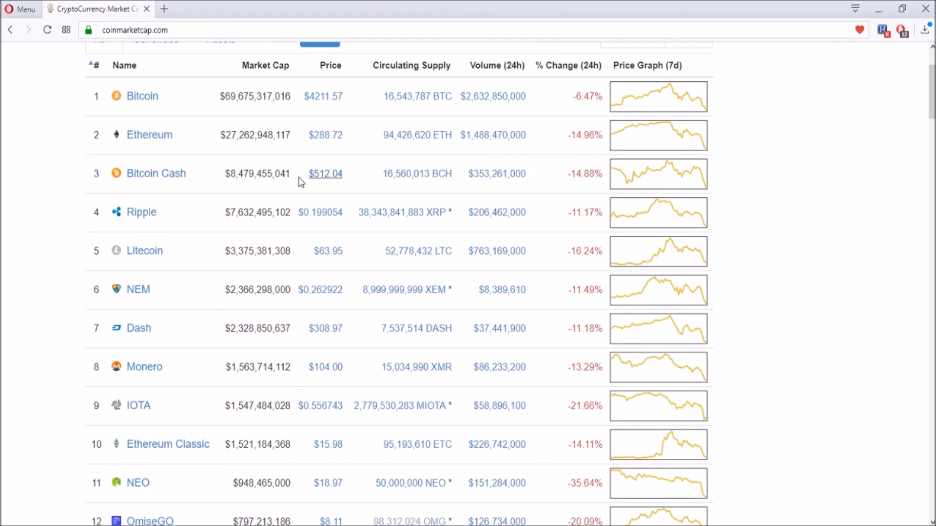
mouse_move(156, 174)
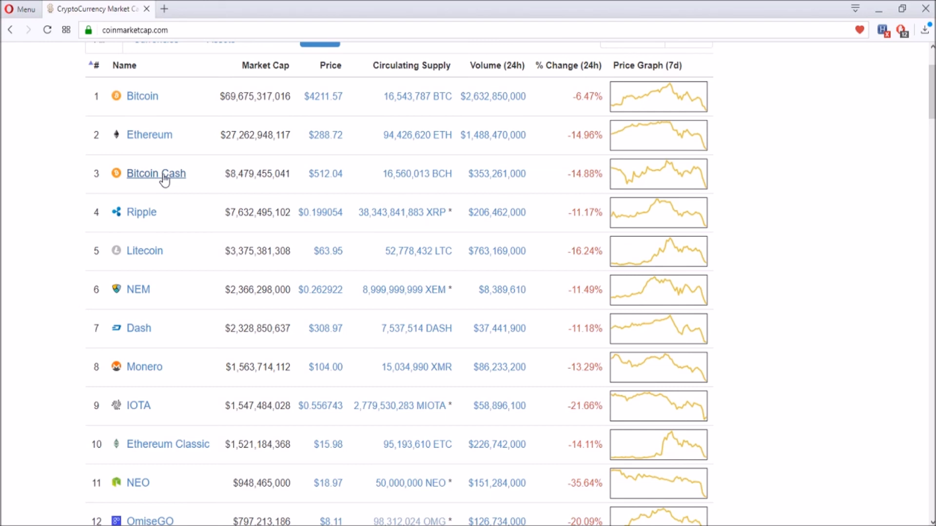
mouse_move(595, 213)
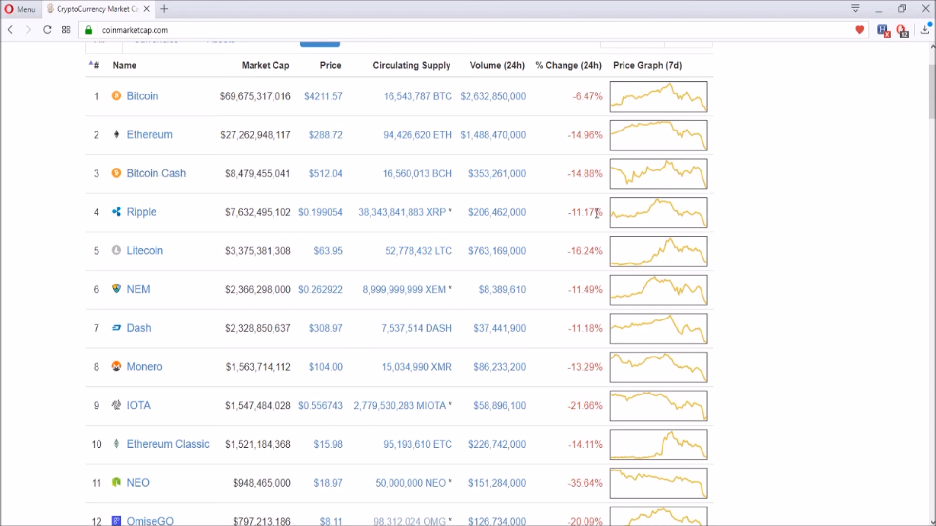
mouse_move(631, 222)
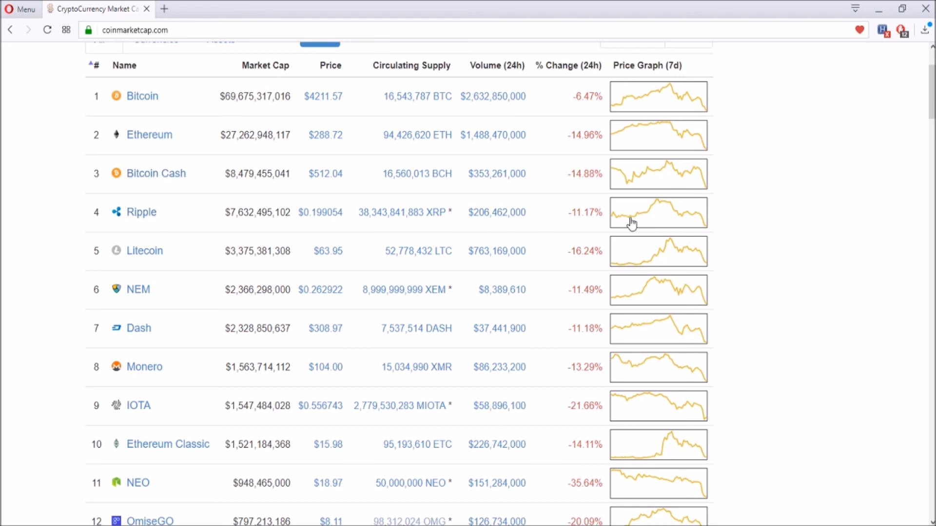
mouse_move(553, 223)
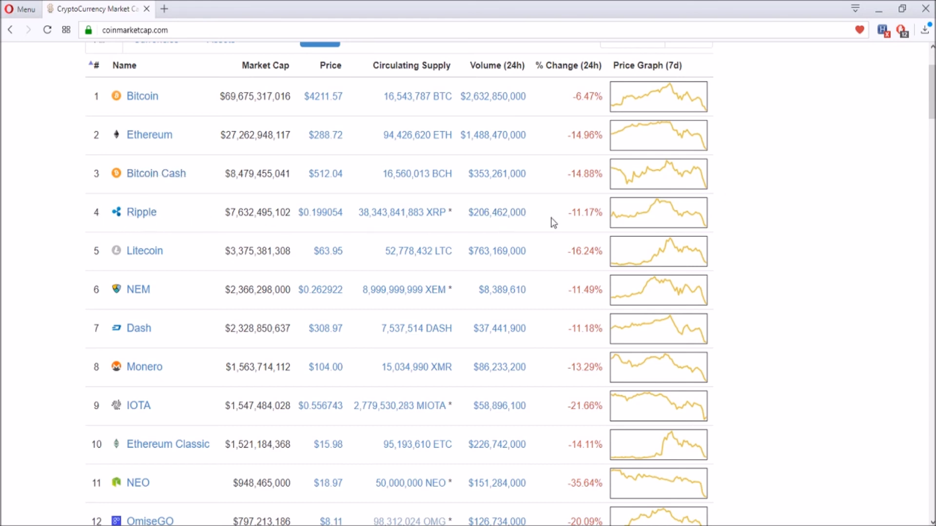
mouse_move(791, 227)
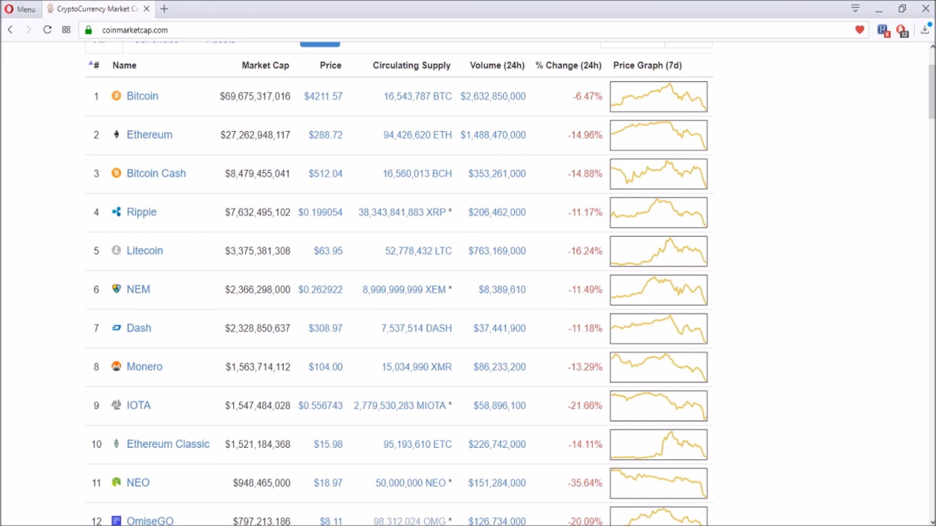
mouse_move(734, 267)
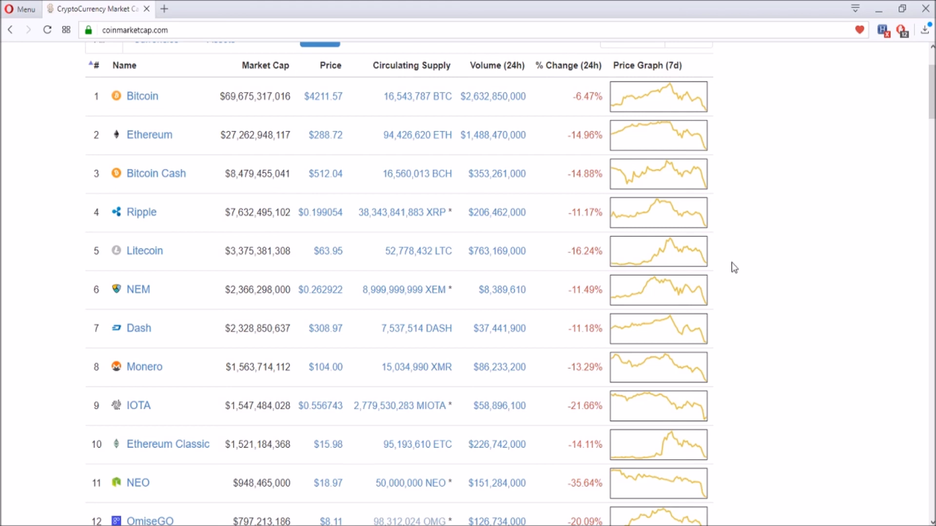
mouse_move(164, 255)
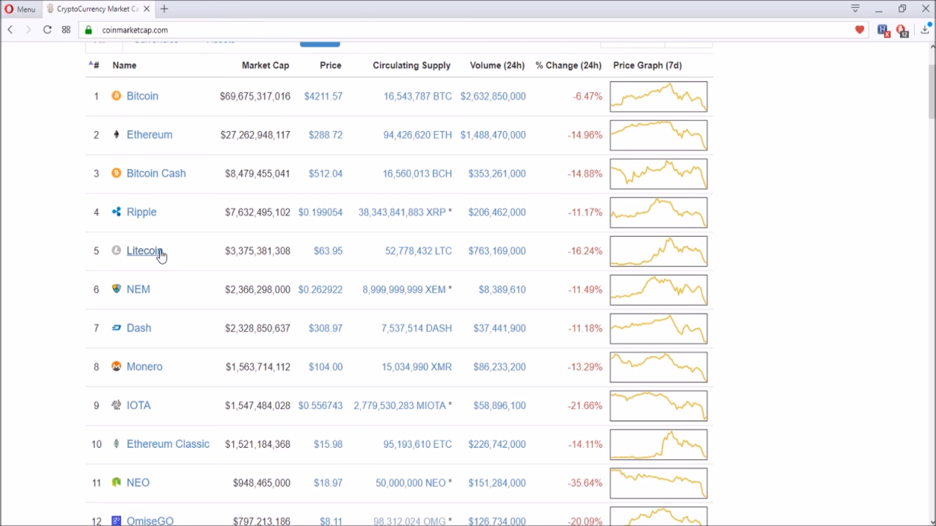
mouse_move(2, 213)
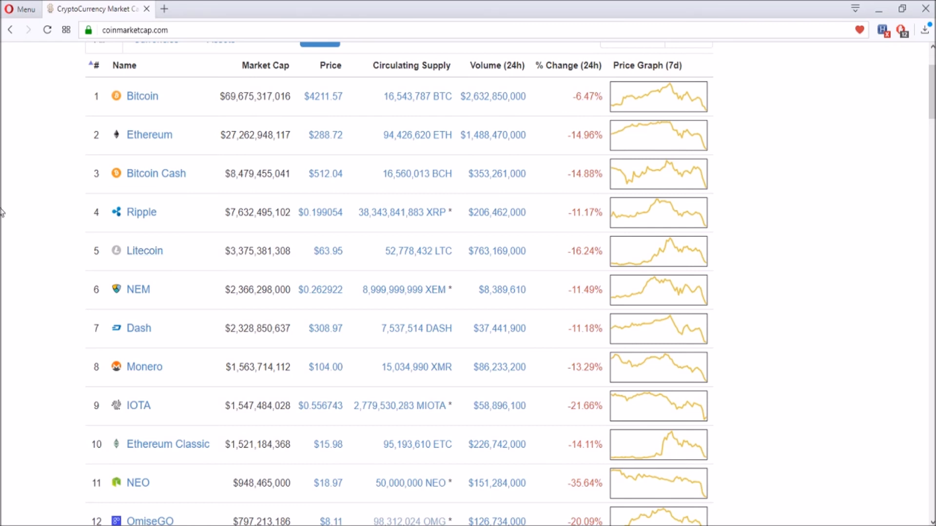
mouse_move(597, 246)
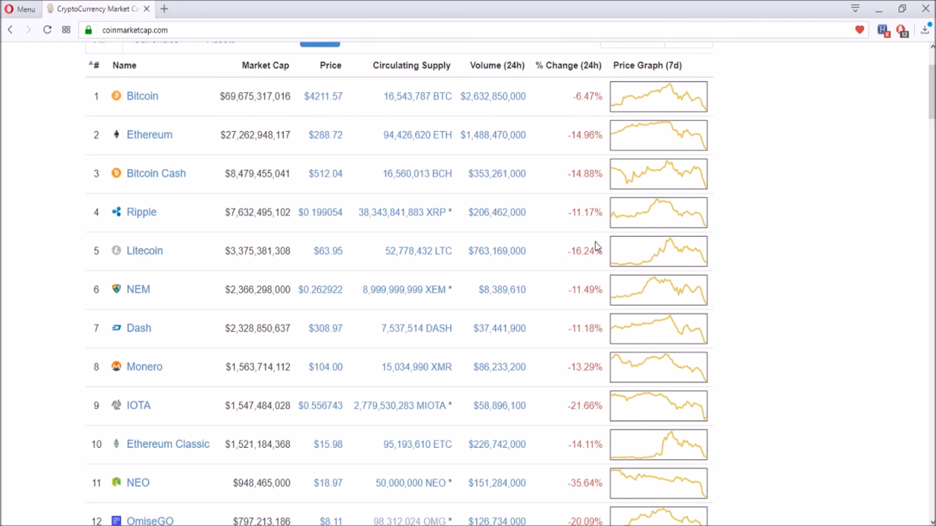
mouse_move(602, 262)
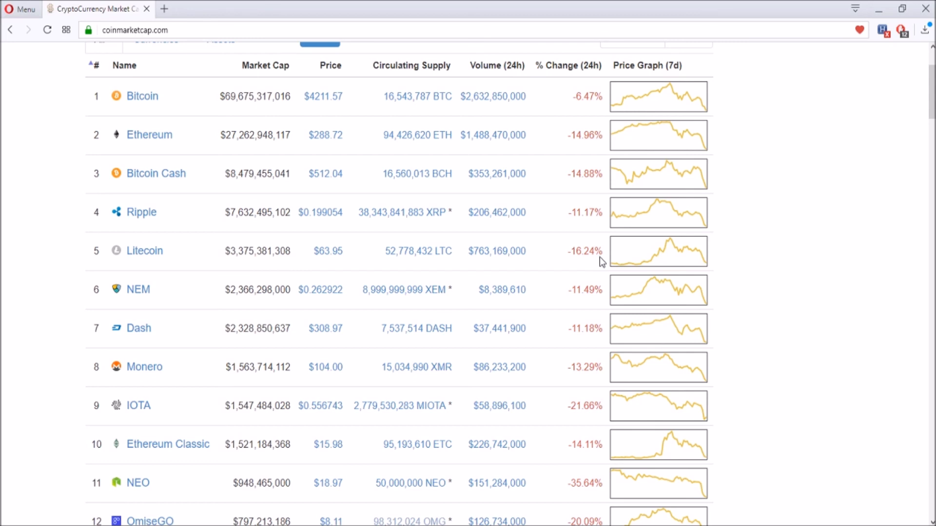
mouse_move(601, 253)
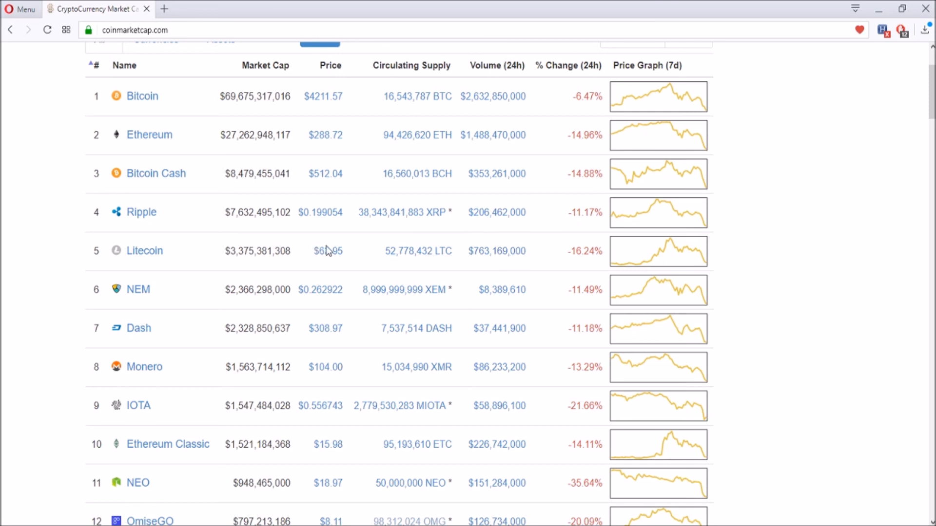
mouse_move(327, 250)
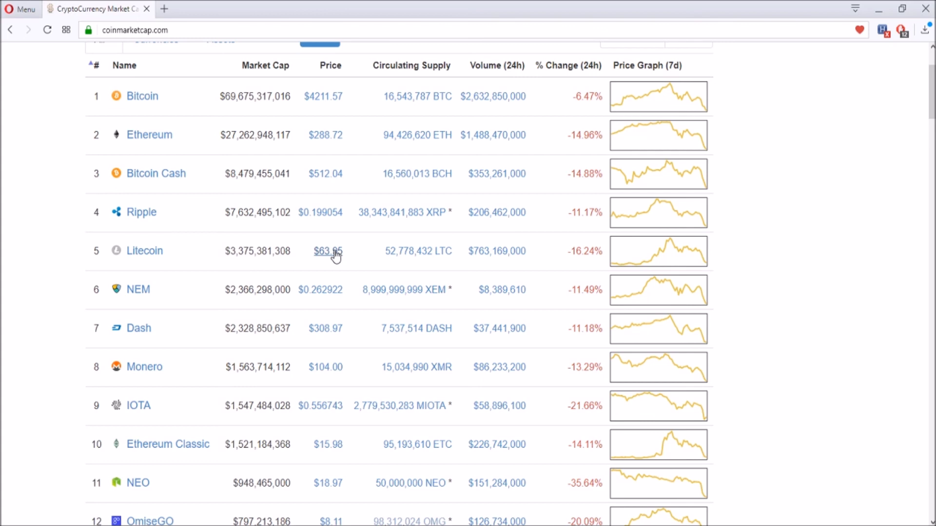
mouse_move(763, 289)
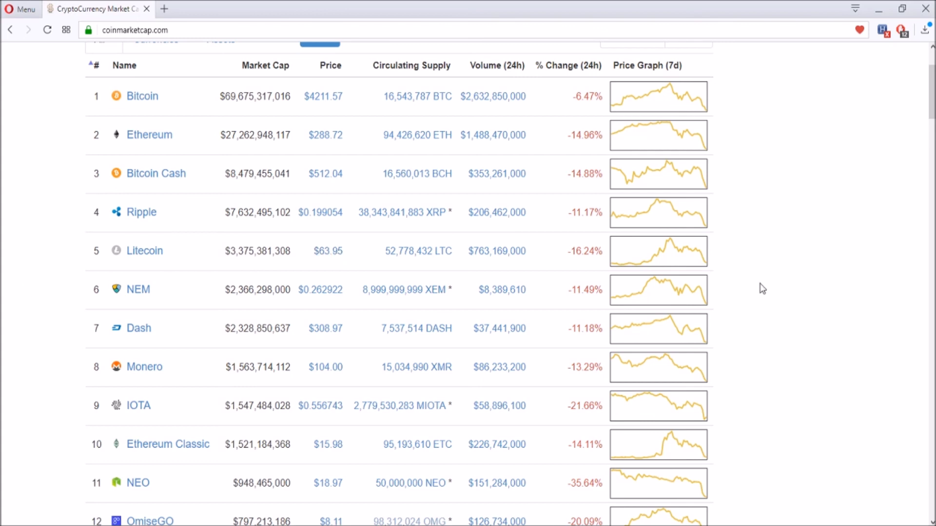
scroll(down, 3)
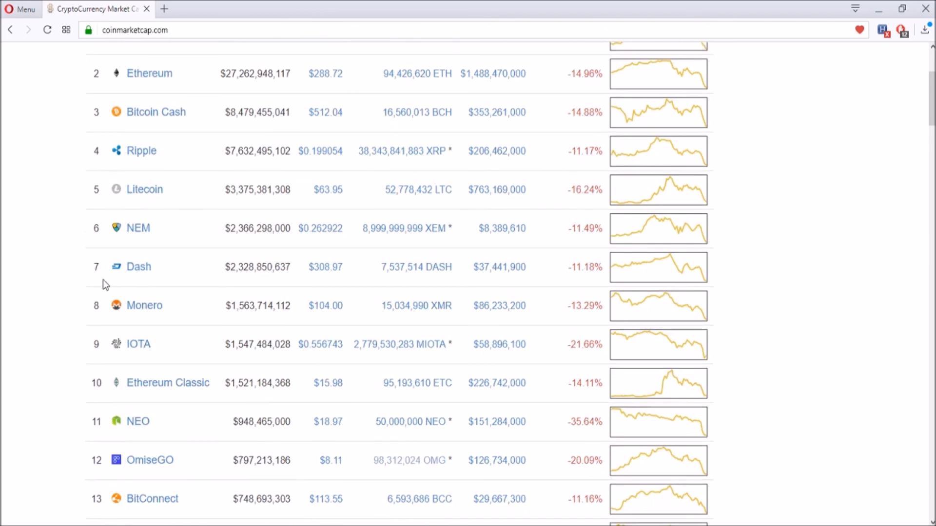
mouse_move(539, 292)
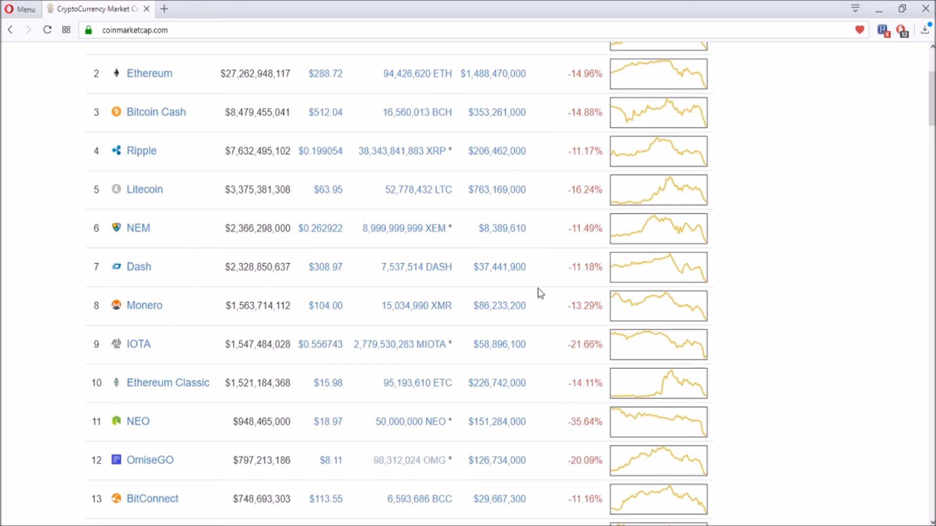
mouse_move(31, 224)
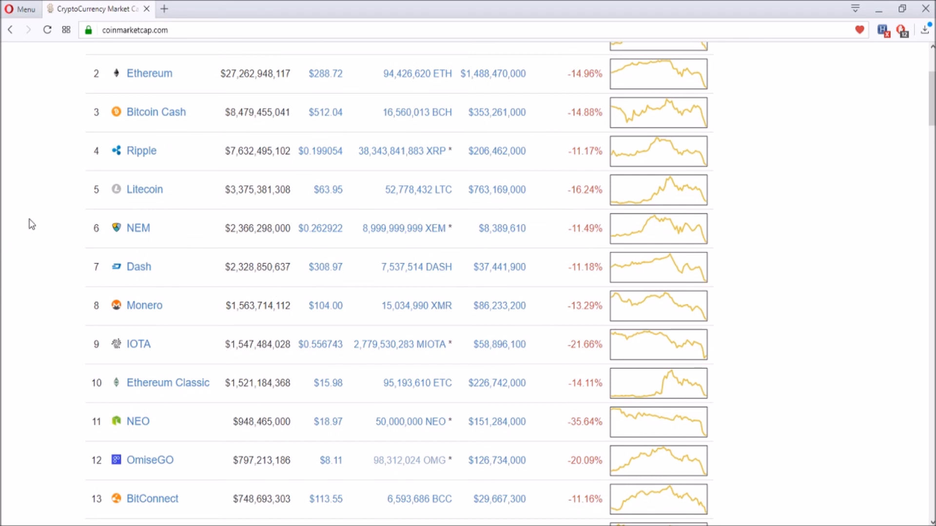
mouse_move(361, 240)
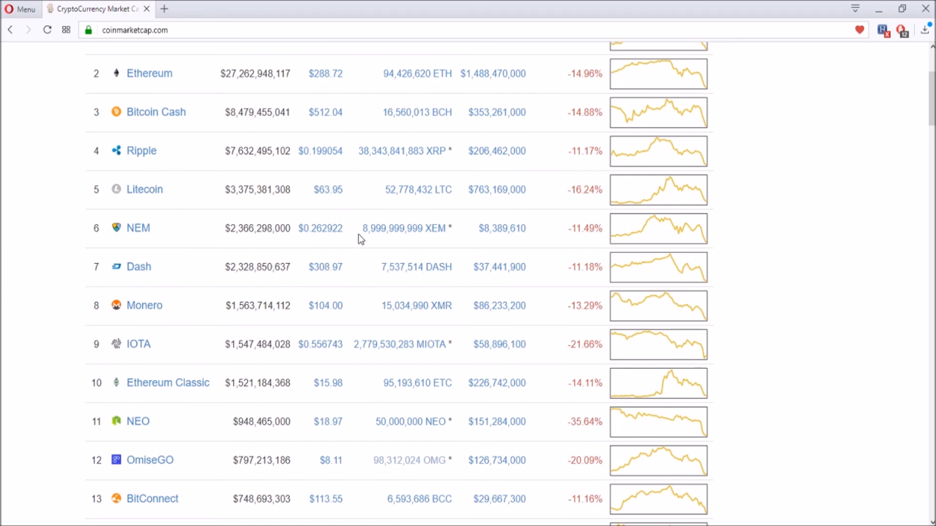
mouse_move(367, 247)
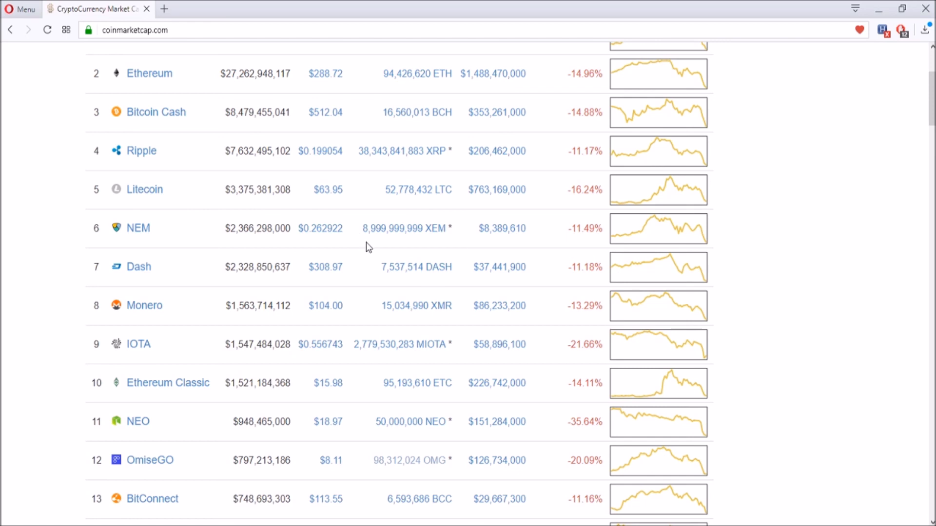
scroll(down, 3)
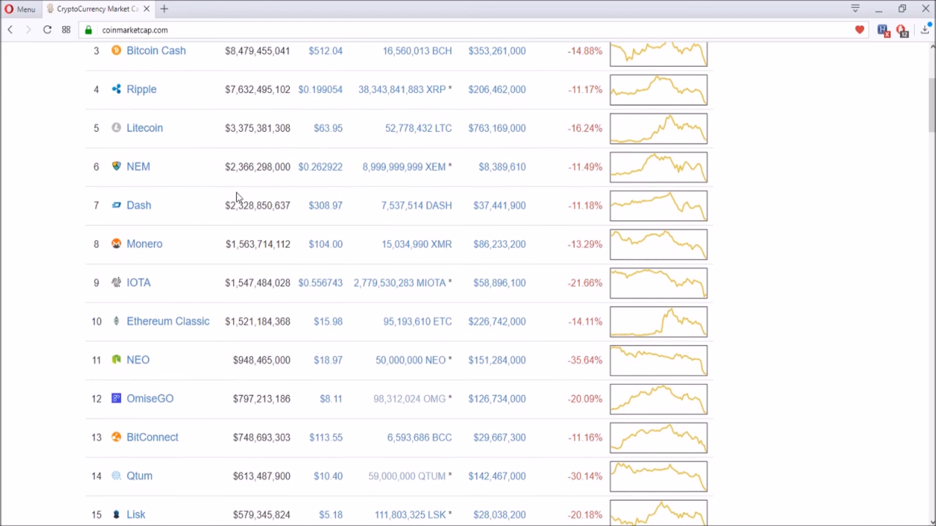
scroll(down, 3)
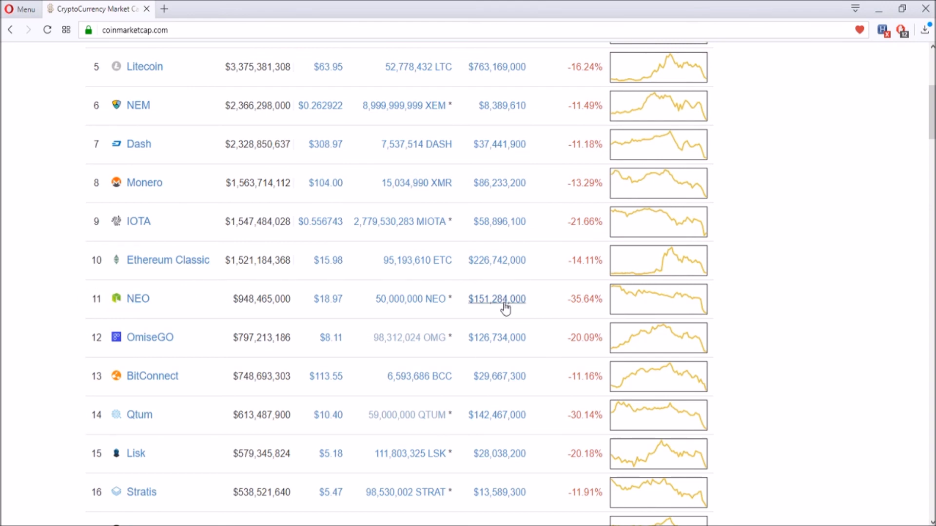
mouse_move(572, 301)
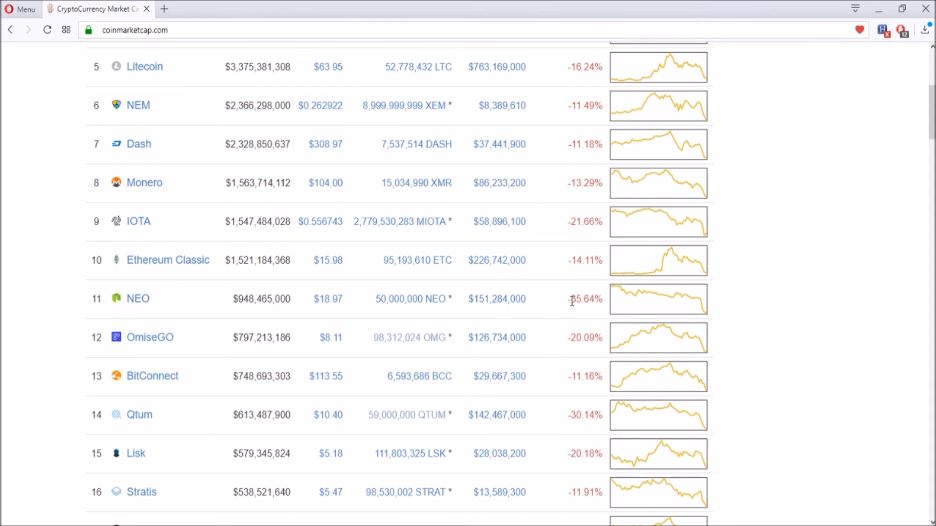
mouse_move(762, 305)
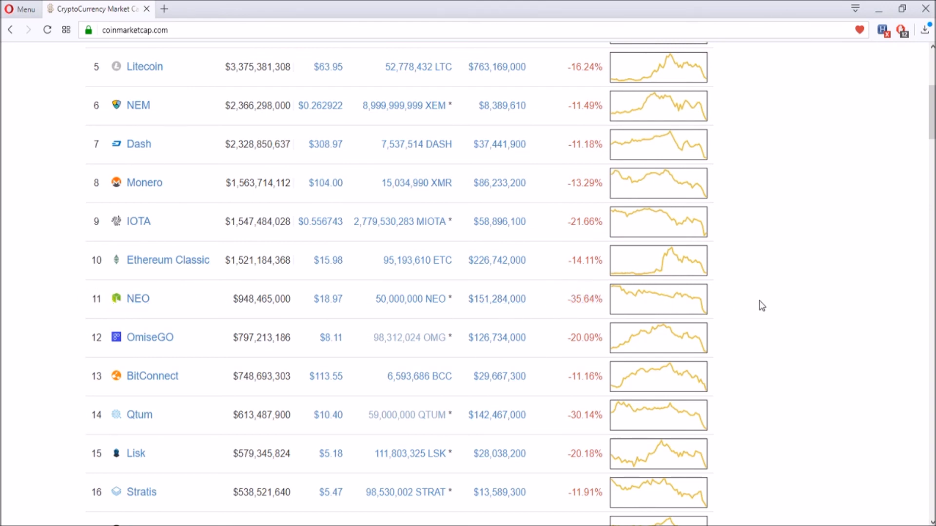
mouse_move(738, 305)
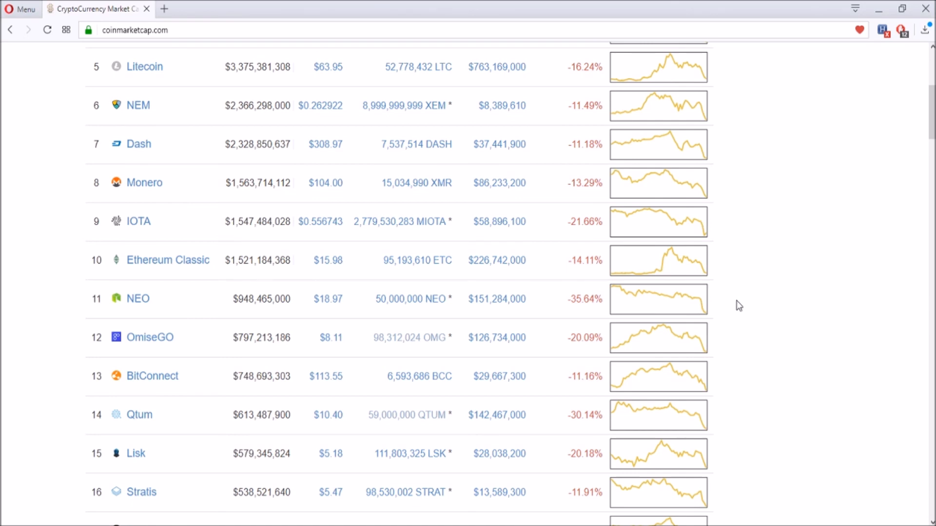
mouse_move(708, 303)
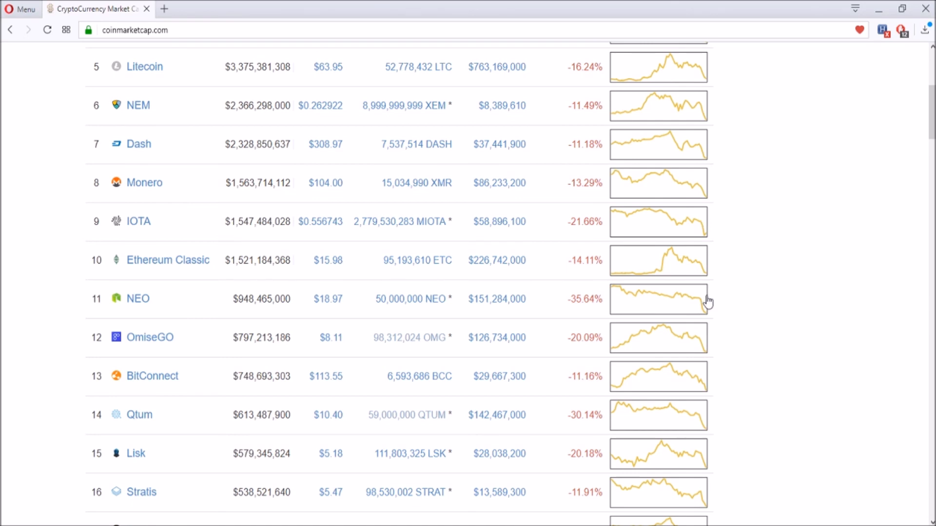
mouse_move(710, 301)
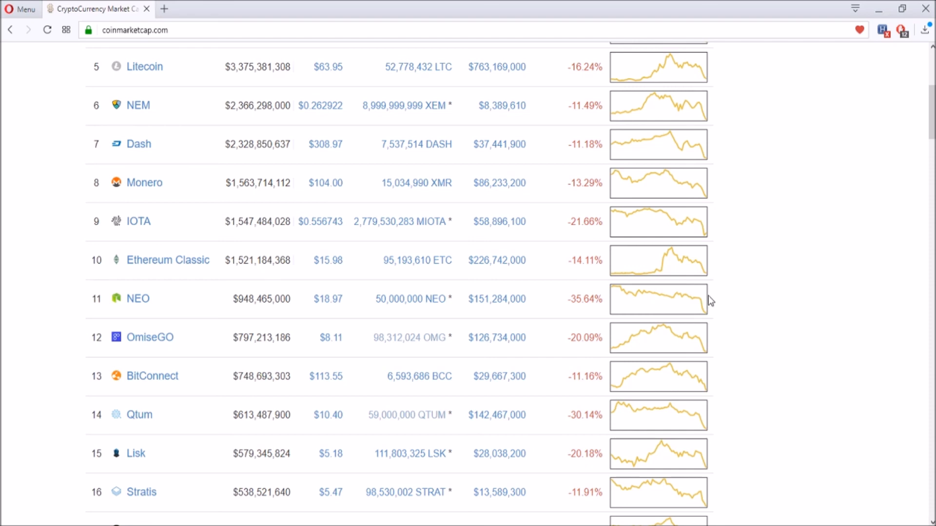
mouse_move(327, 299)
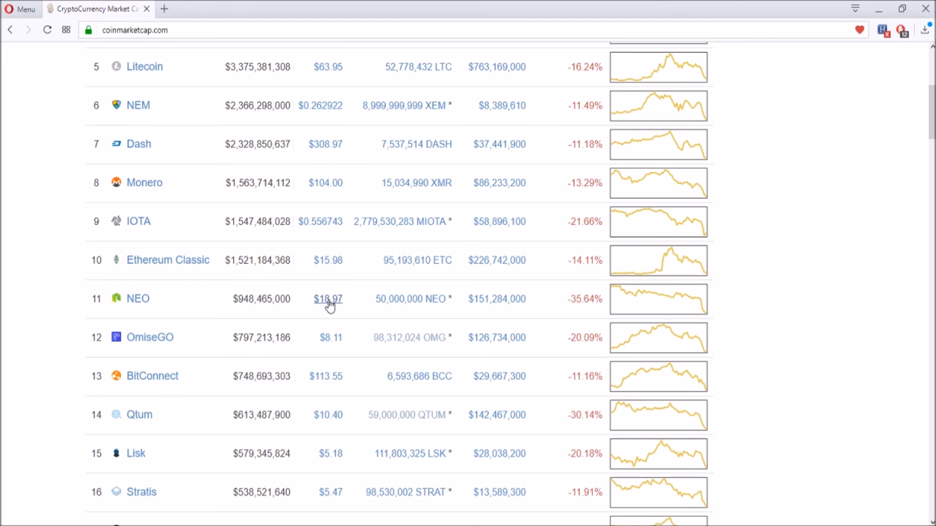
mouse_move(115, 298)
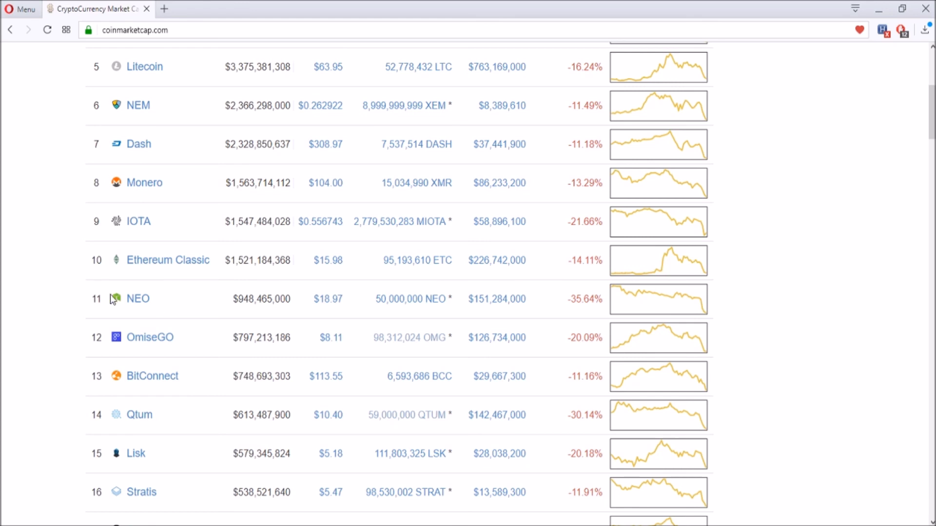
mouse_move(689, 302)
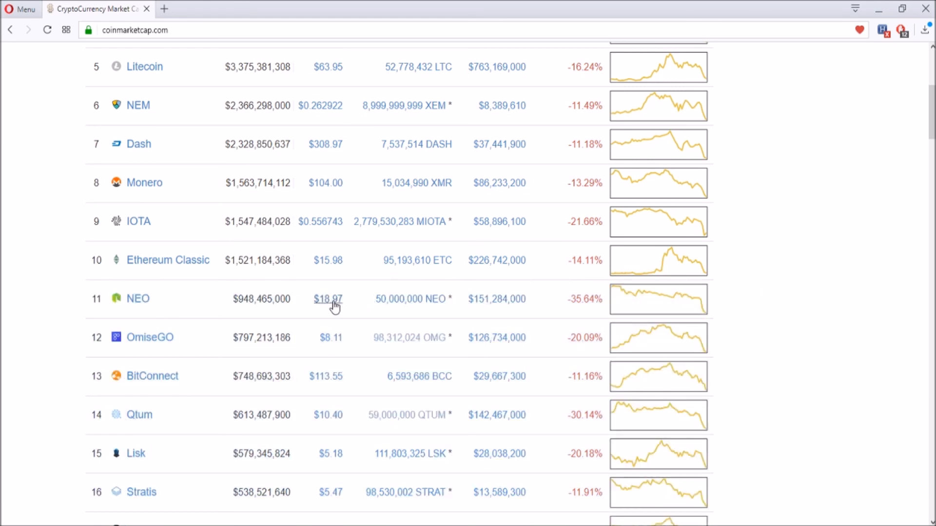
mouse_move(338, 294)
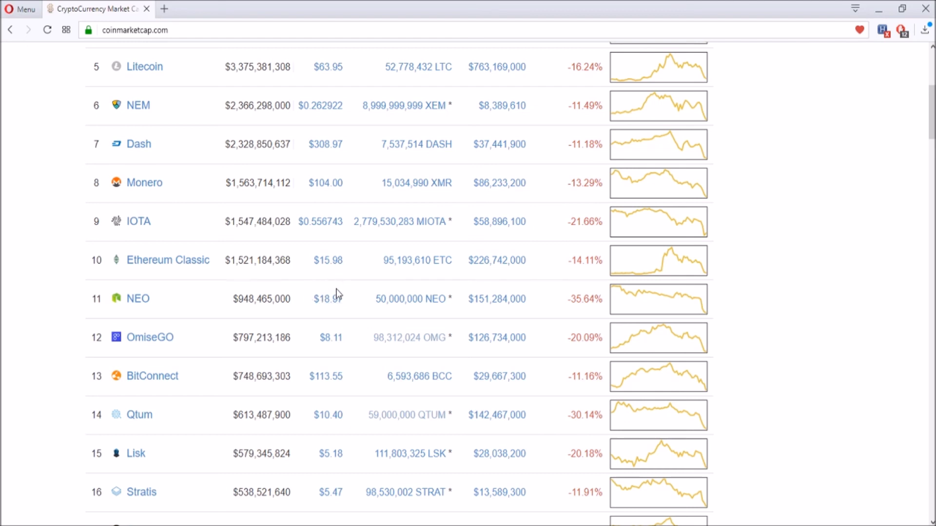
mouse_move(584, 295)
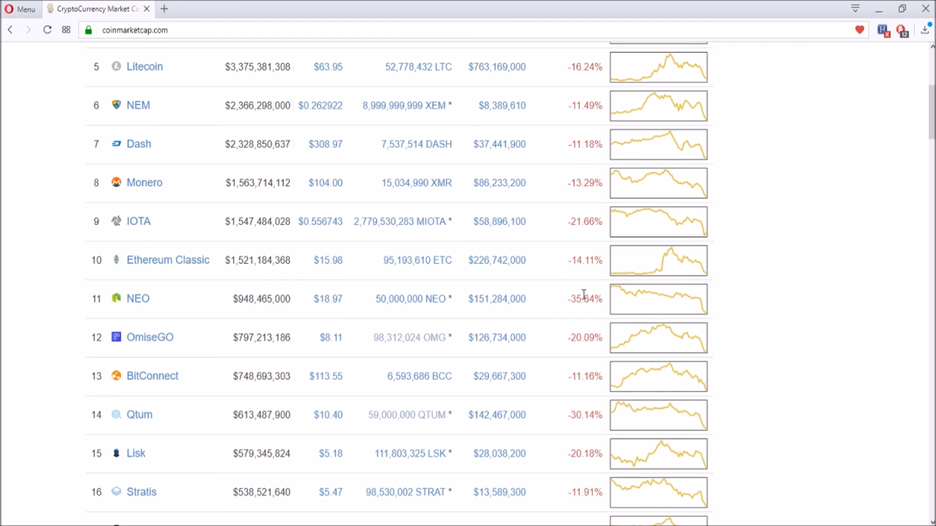
mouse_move(88, 301)
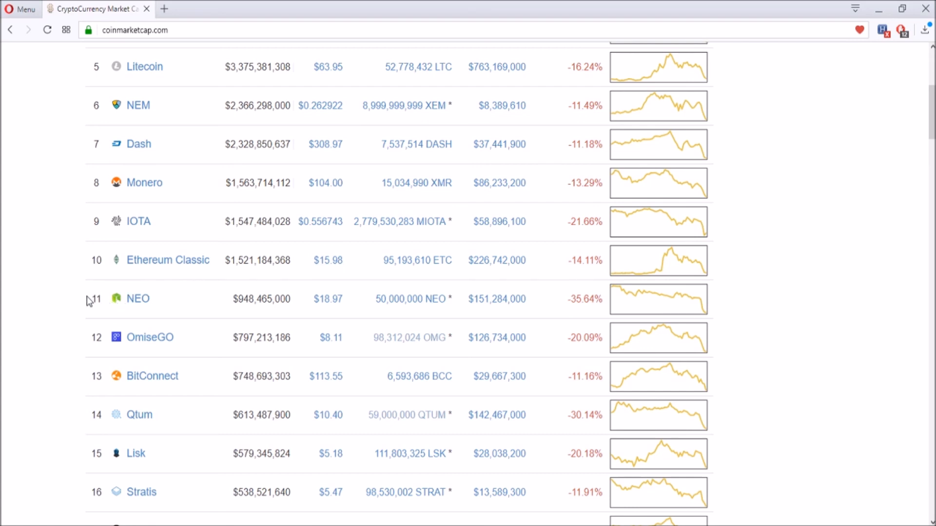
mouse_move(88, 301)
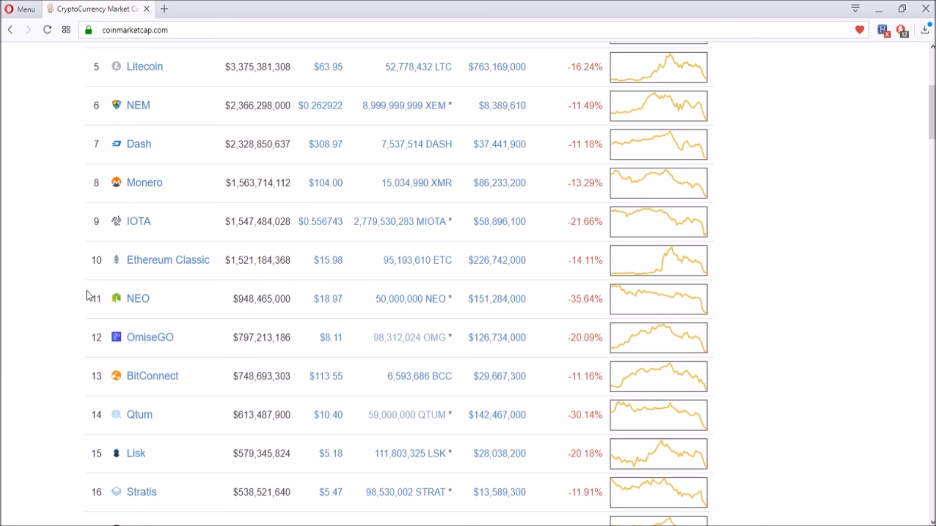
scroll(down, 3)
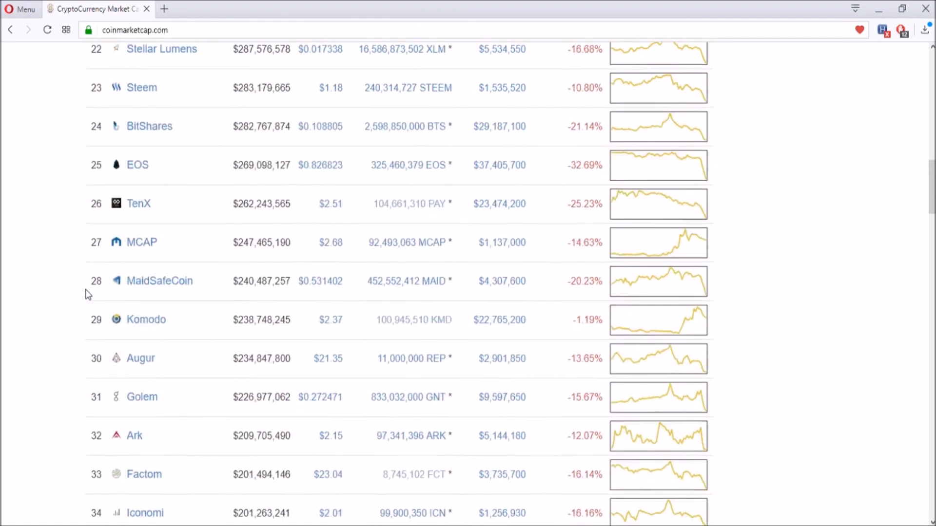
scroll(down, 3)
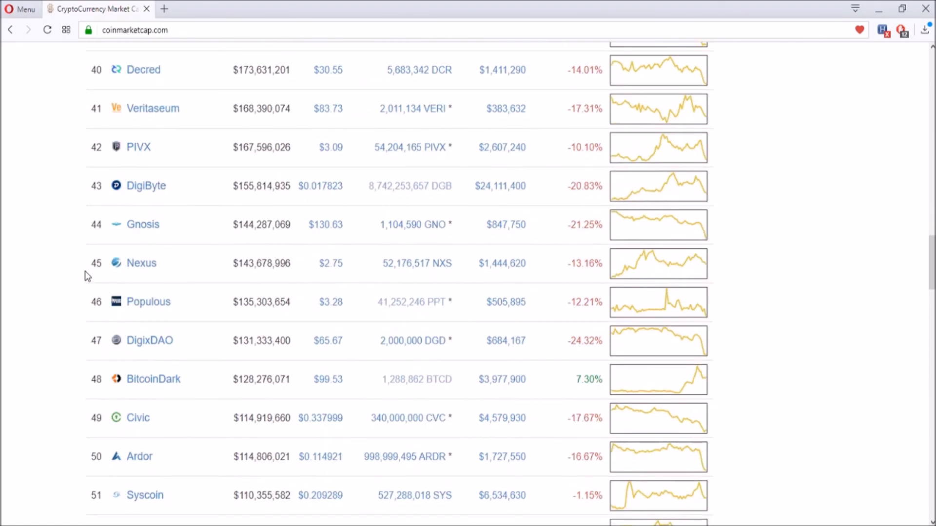
scroll(down, 3)
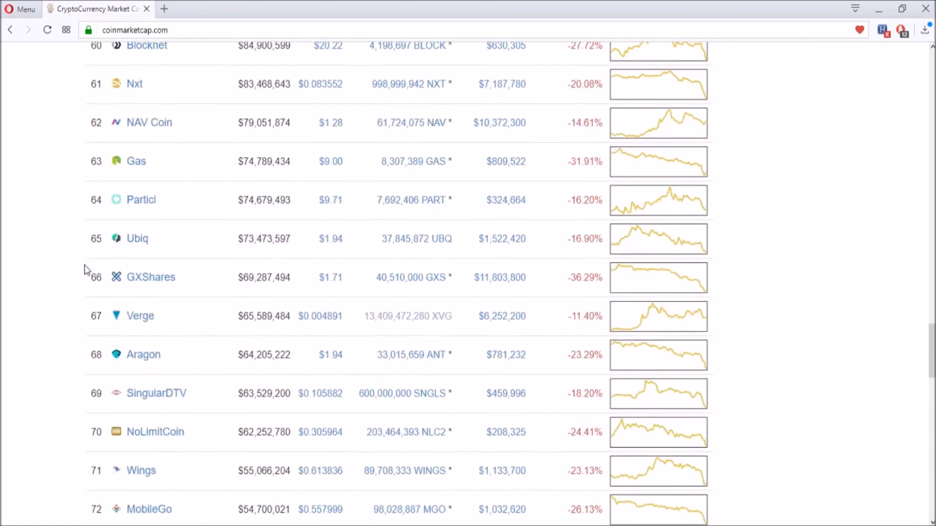
mouse_move(352, 165)
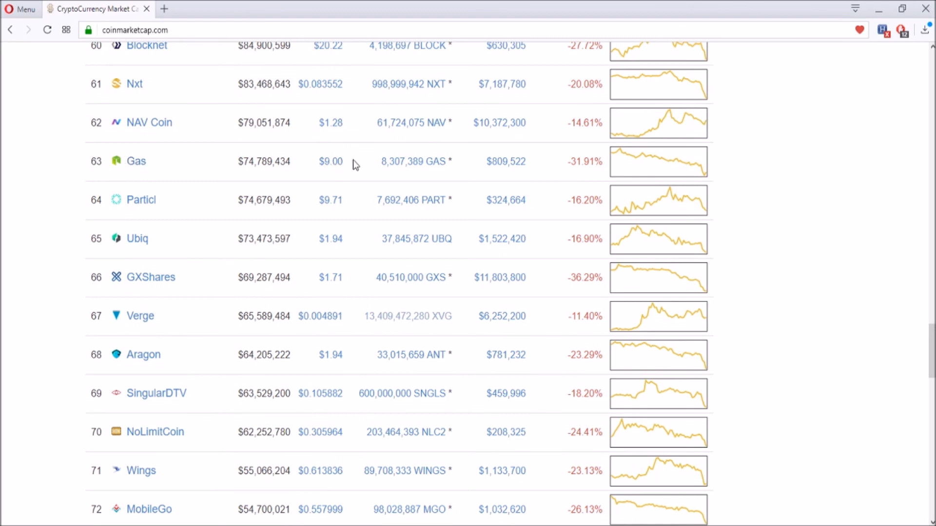
mouse_move(82, 161)
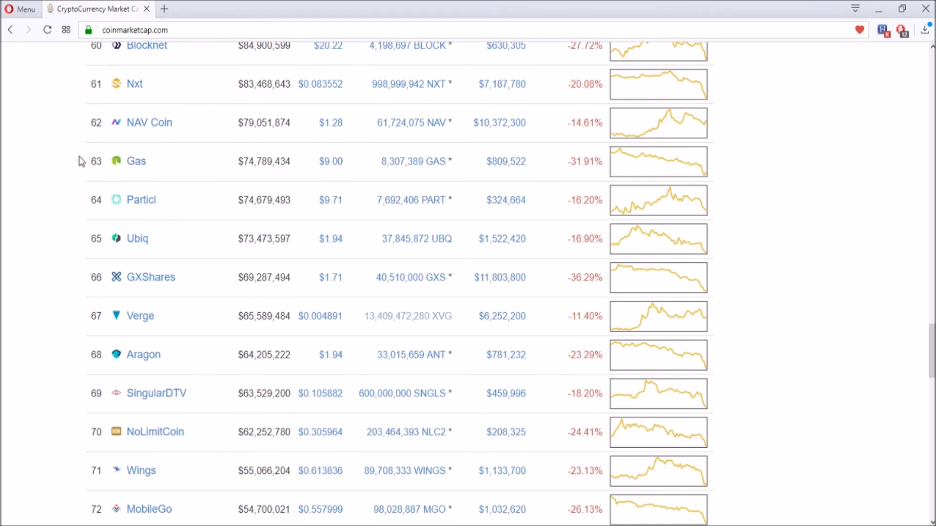
mouse_move(62, 179)
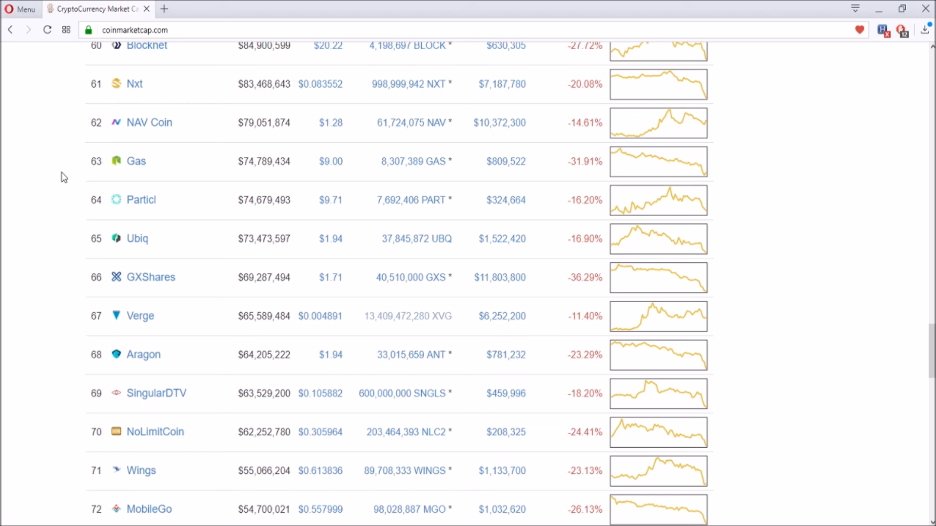
mouse_move(69, 161)
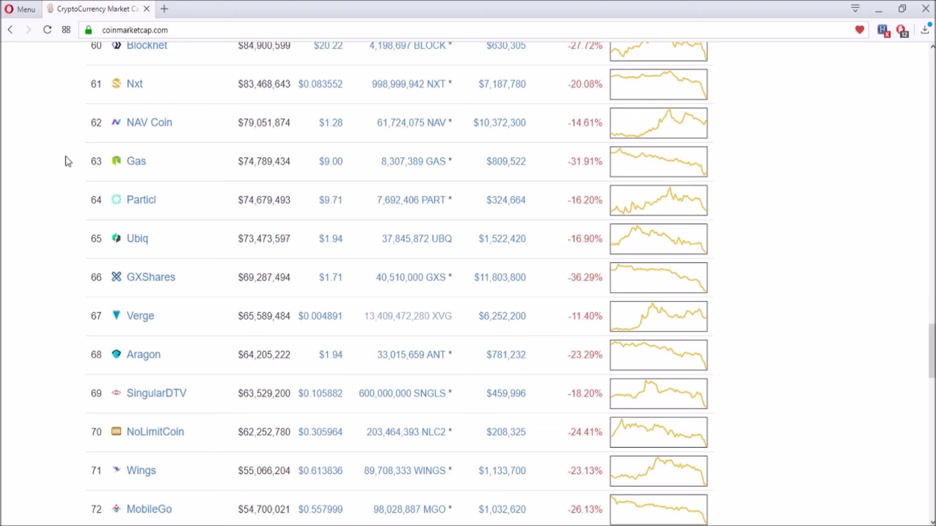
mouse_move(656, 166)
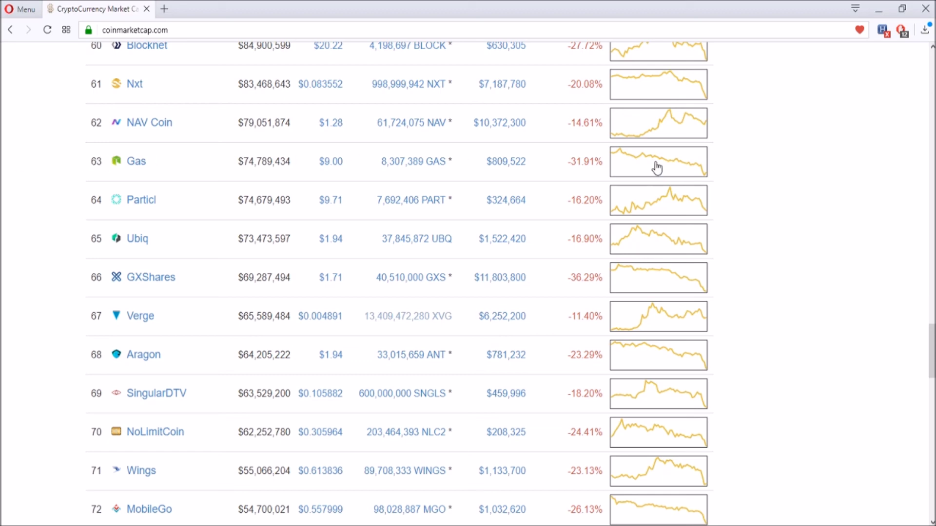
scroll(up, 3)
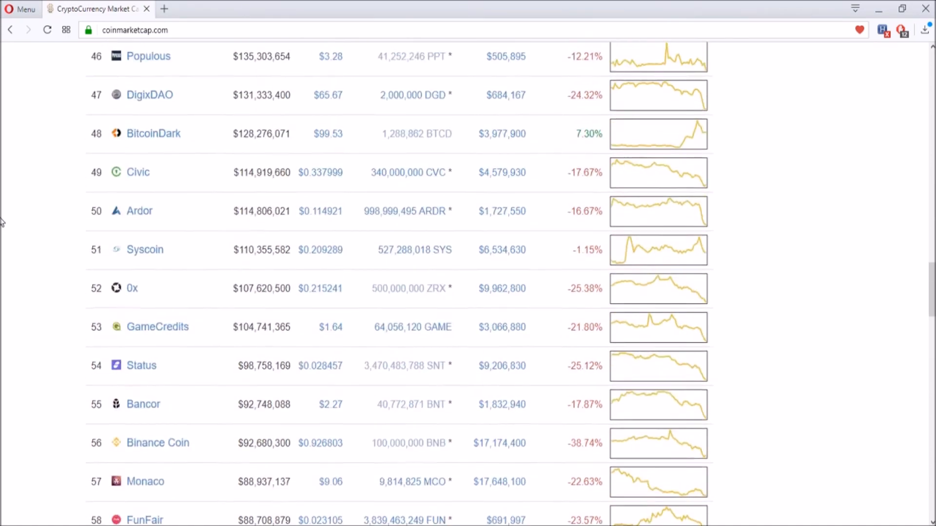
scroll(up, 3)
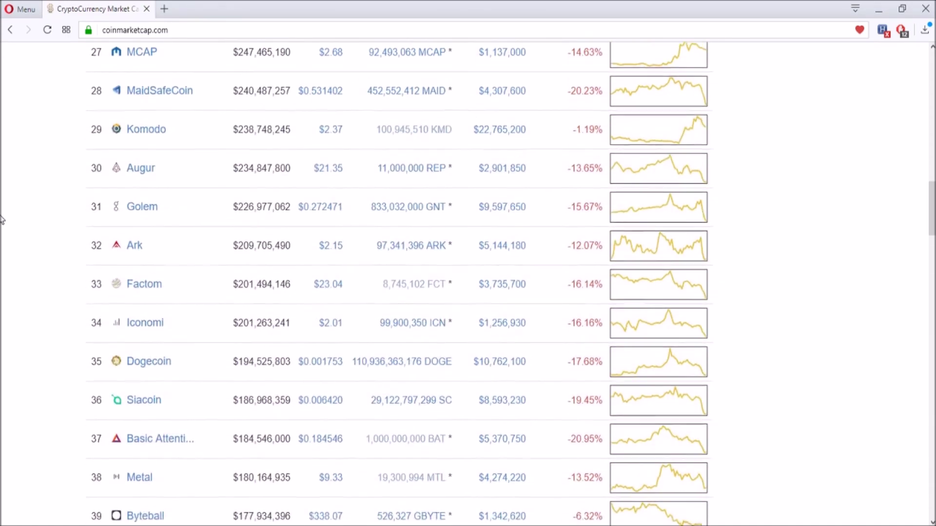
scroll(up, 3)
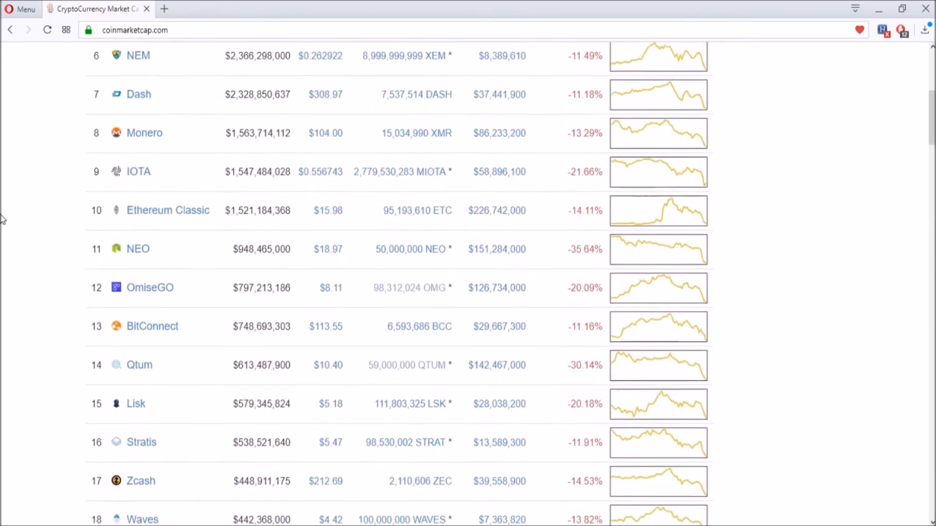
scroll(up, 3)
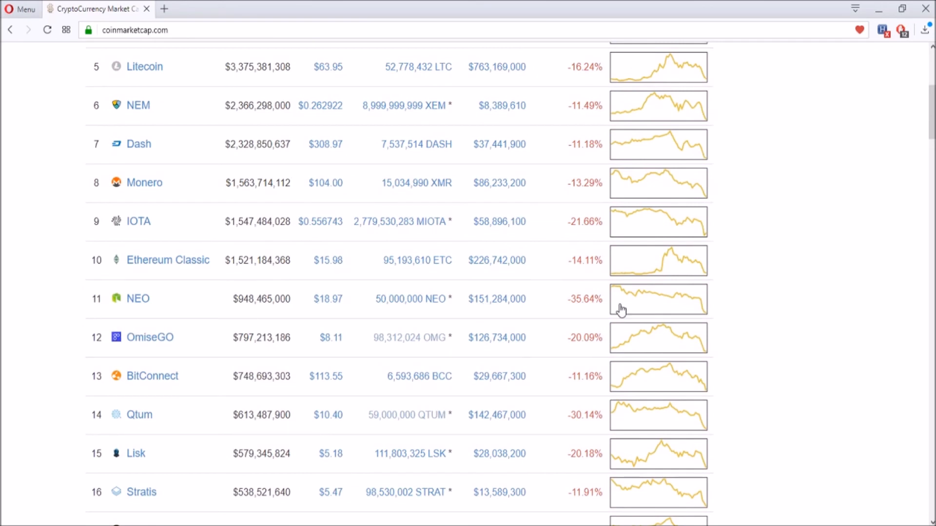
mouse_move(732, 307)
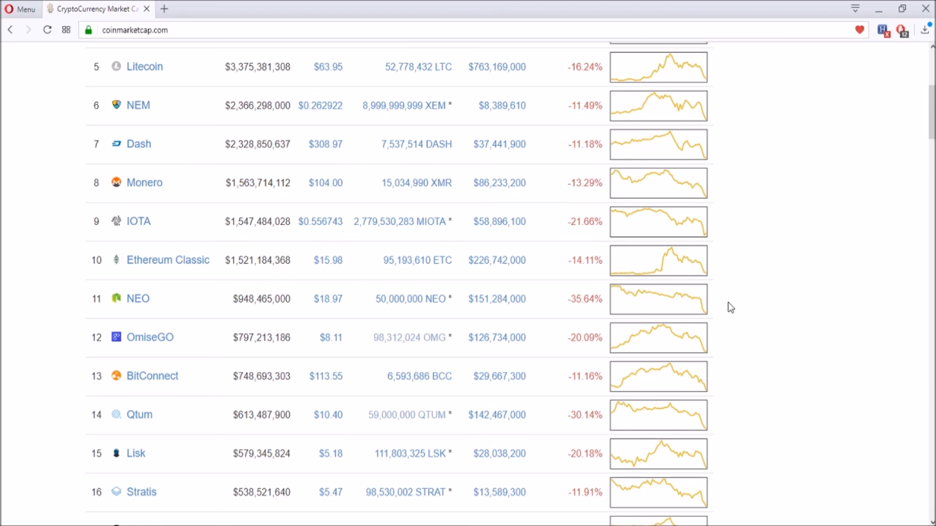
mouse_move(615, 306)
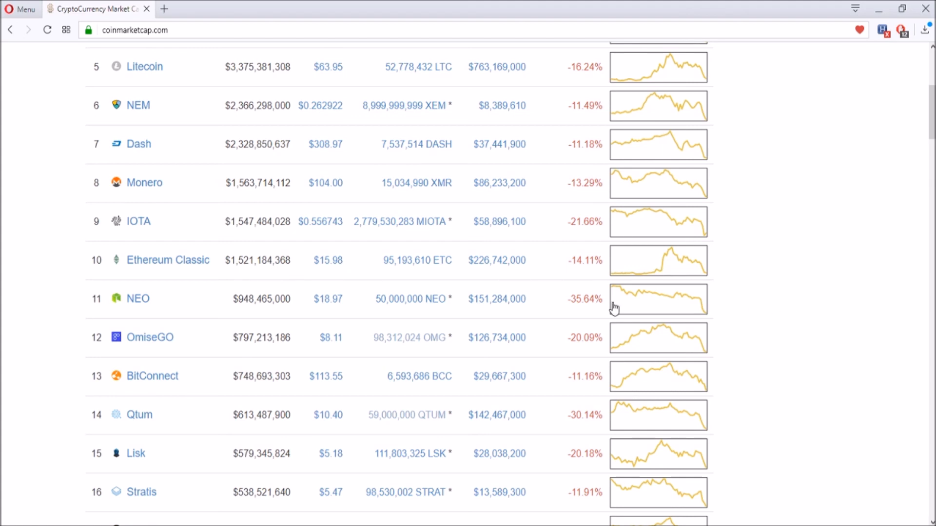
mouse_move(720, 272)
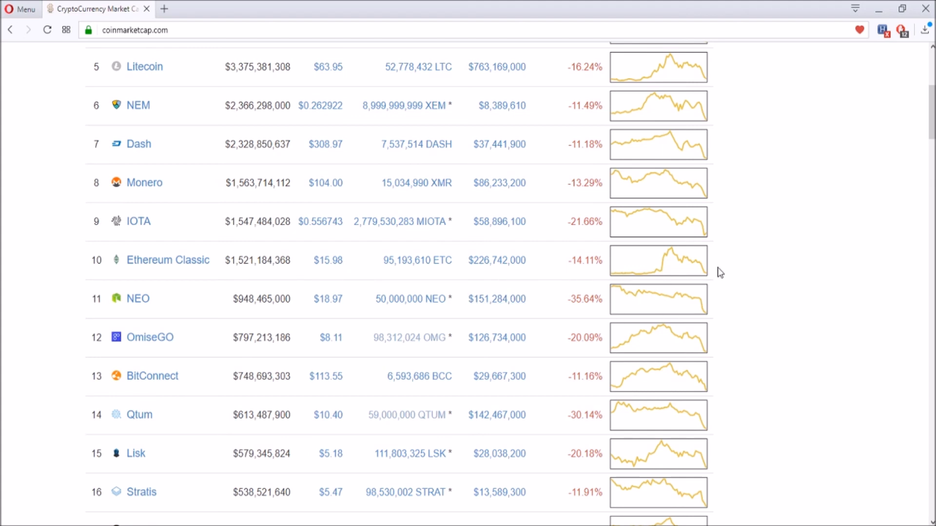
scroll(down, 3)
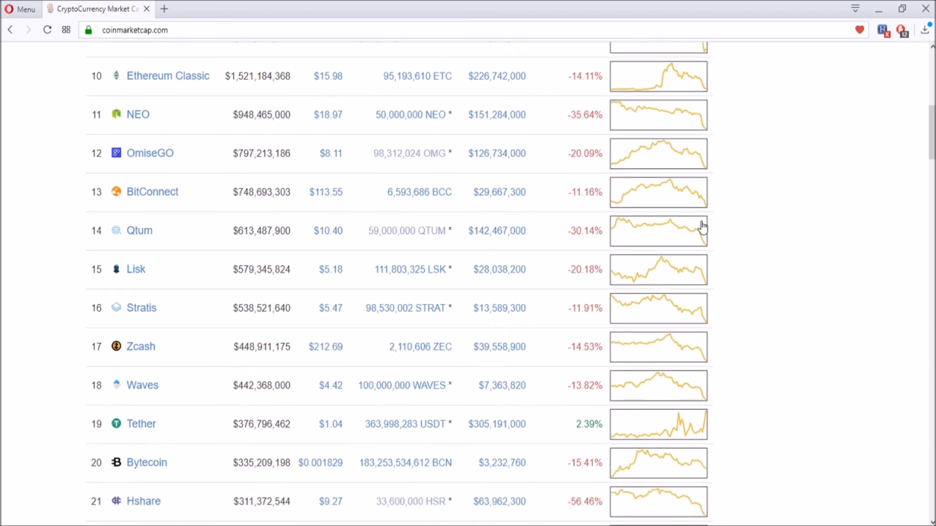
mouse_move(185, 274)
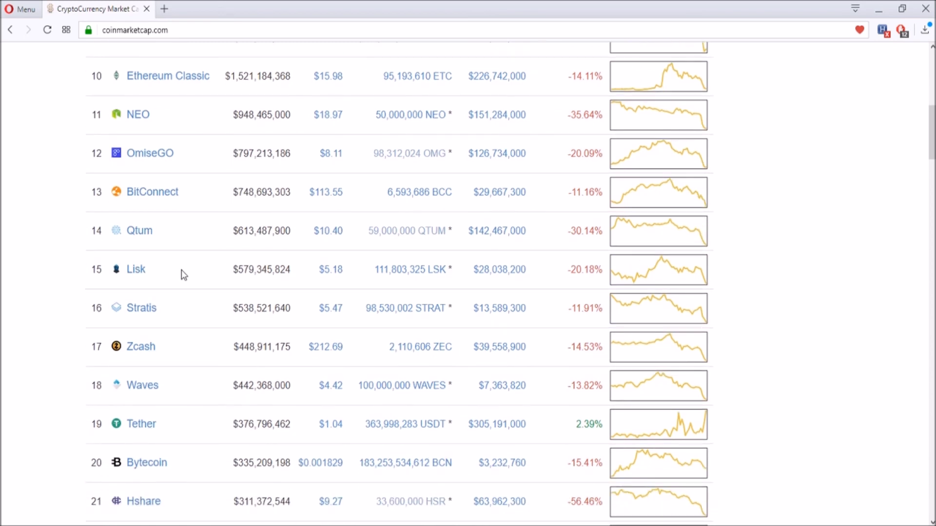
mouse_move(88, 273)
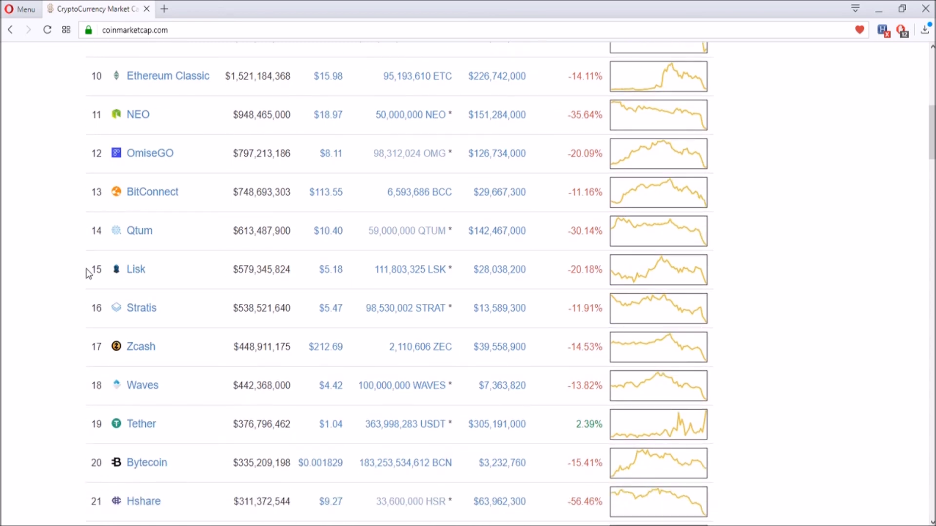
mouse_move(138, 287)
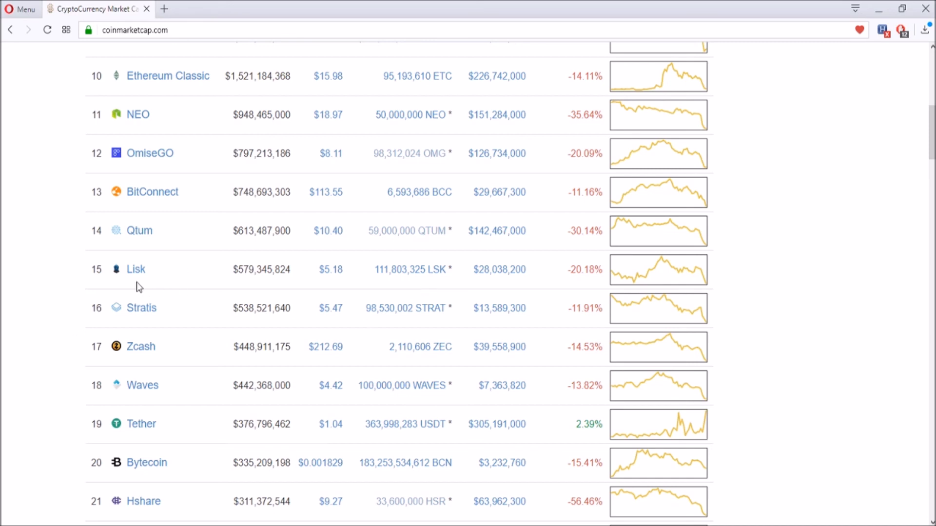
mouse_move(580, 270)
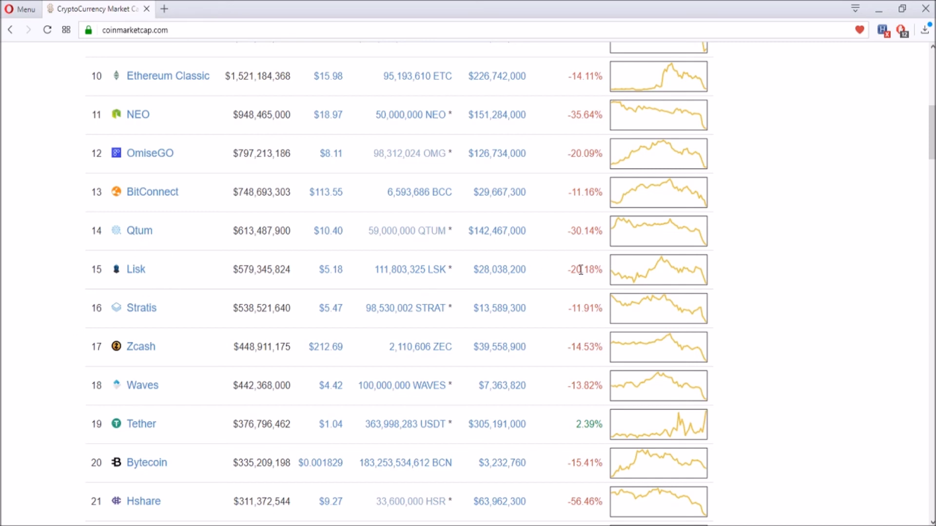
mouse_move(764, 272)
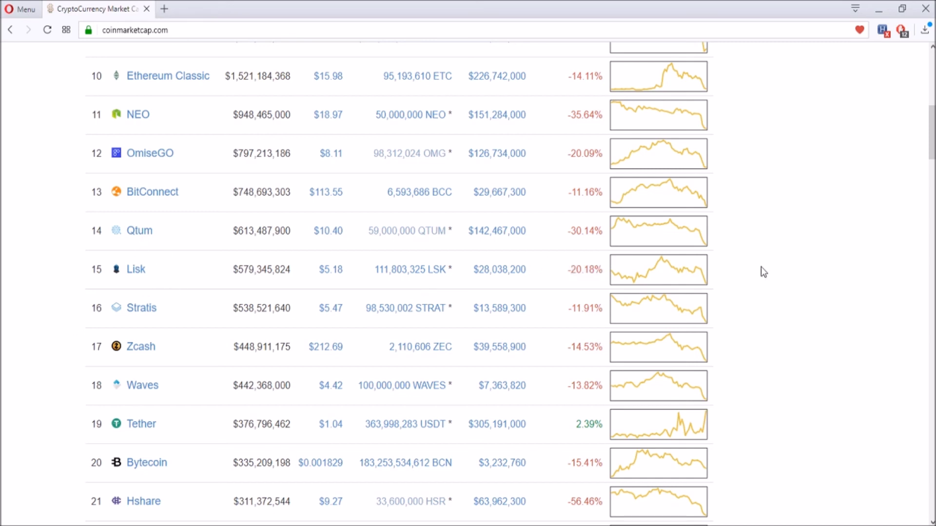
mouse_move(73, 274)
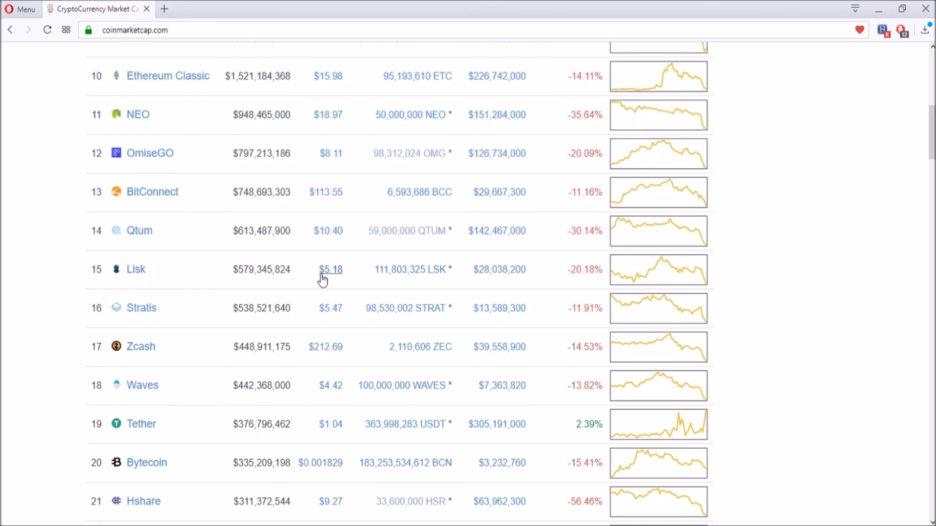
mouse_move(180, 298)
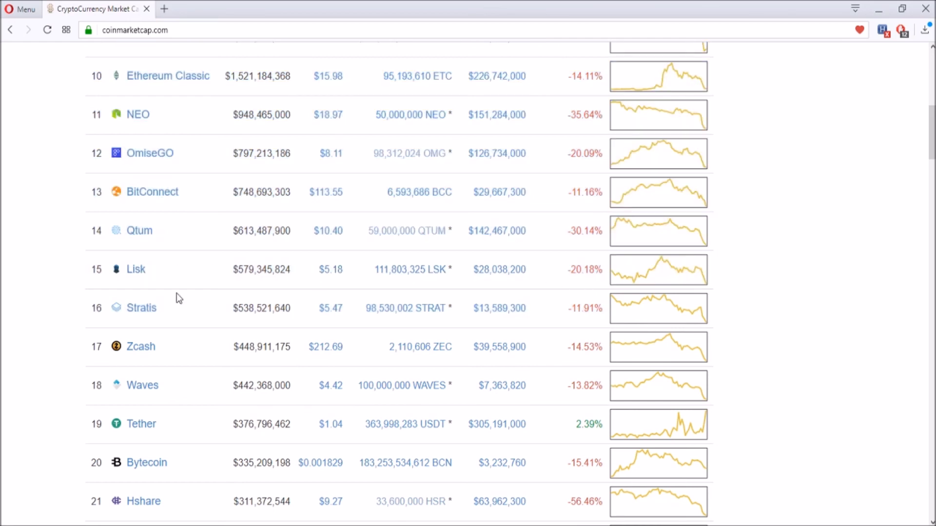
mouse_move(135, 269)
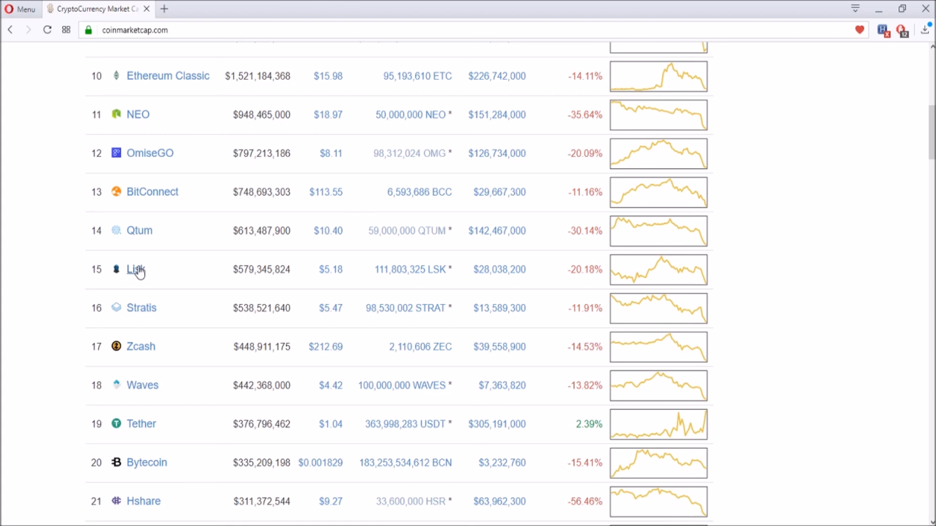
mouse_move(578, 206)
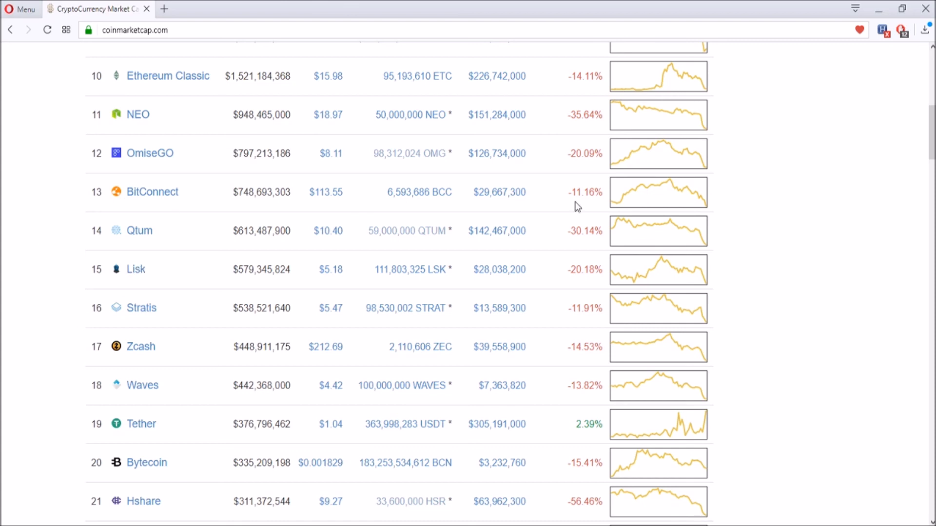
scroll(down, 3)
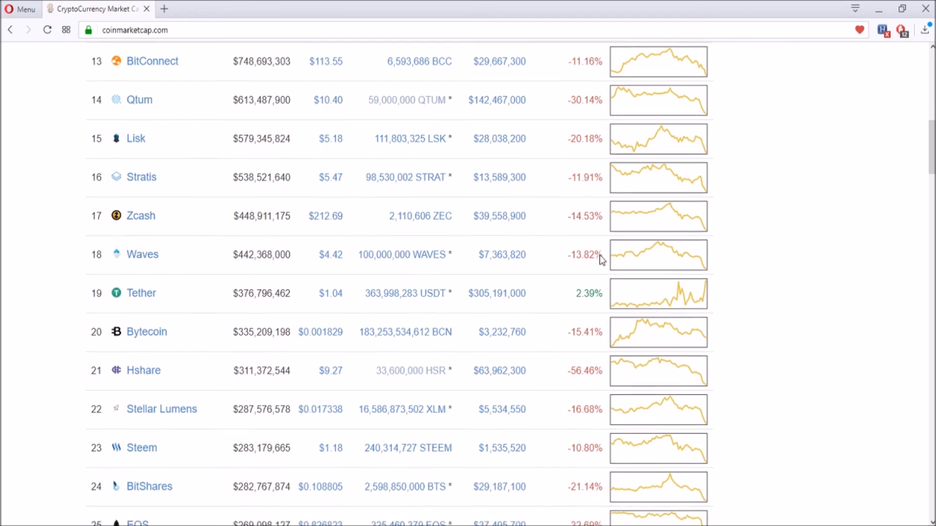
scroll(down, 3)
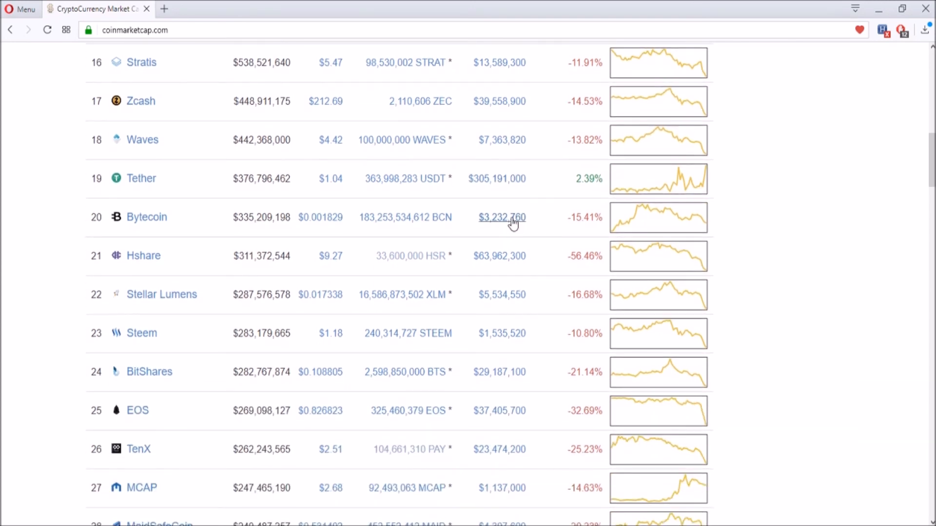
scroll(down, 3)
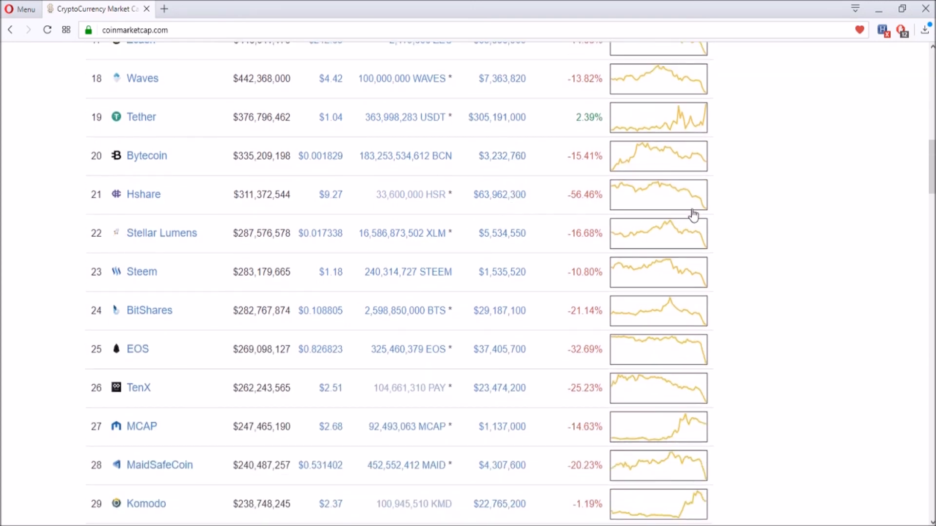
scroll(down, 3)
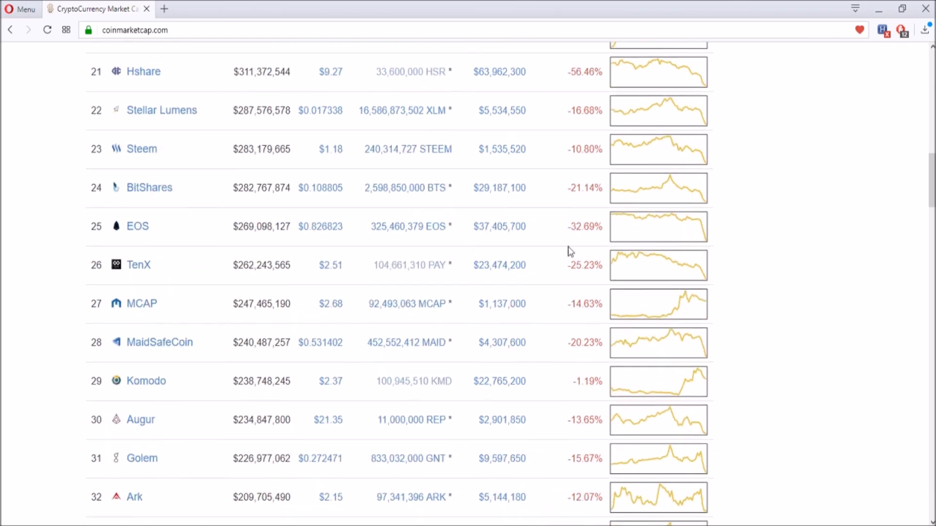
mouse_move(137, 265)
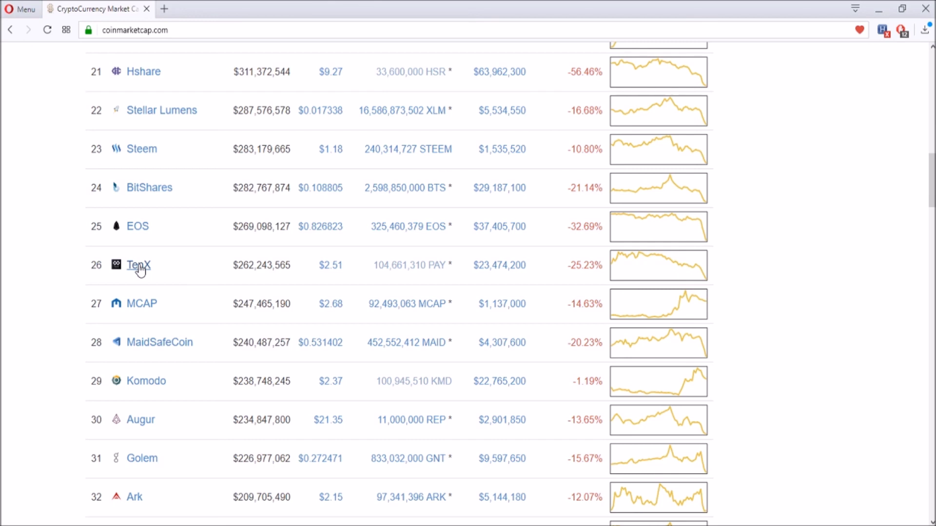
mouse_move(559, 270)
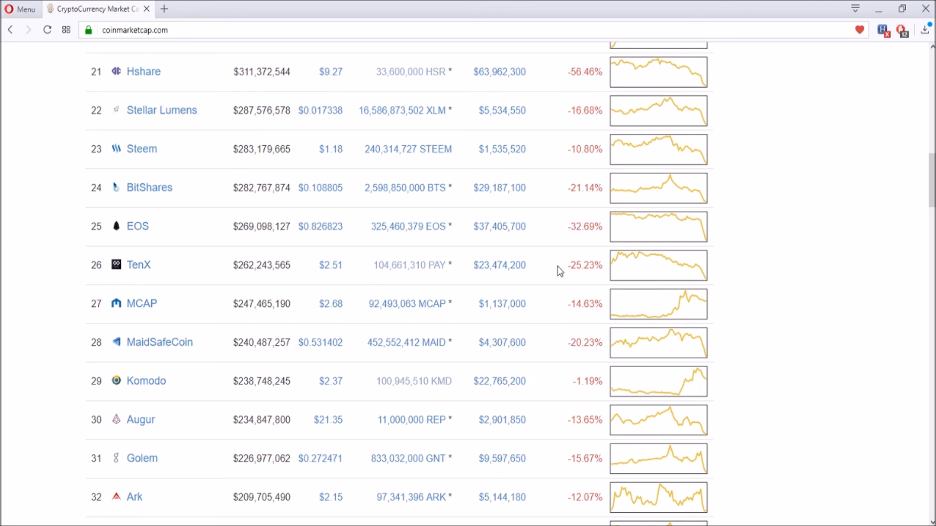
mouse_move(88, 278)
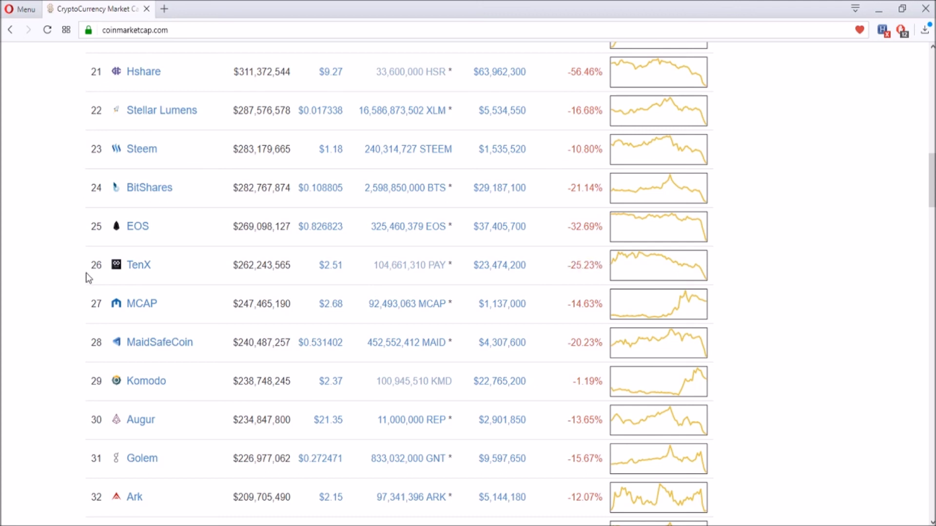
mouse_move(722, 279)
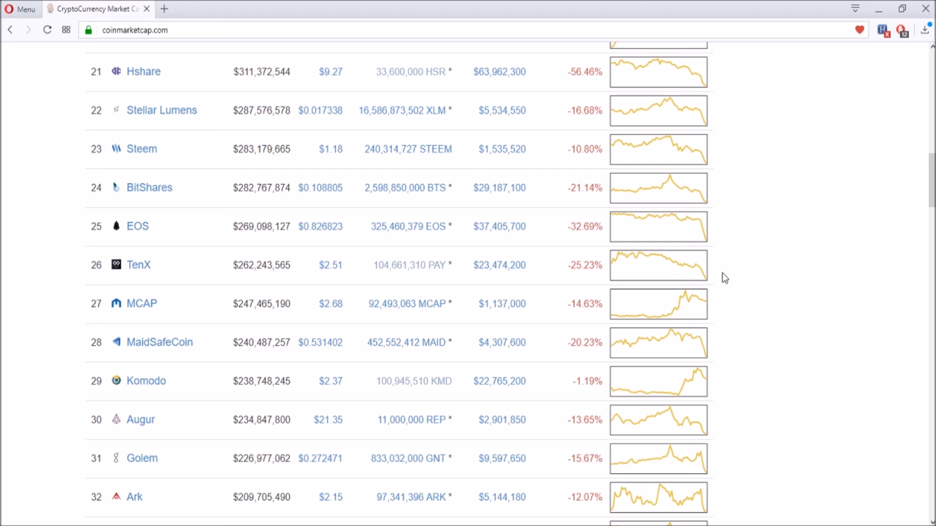
mouse_move(543, 524)
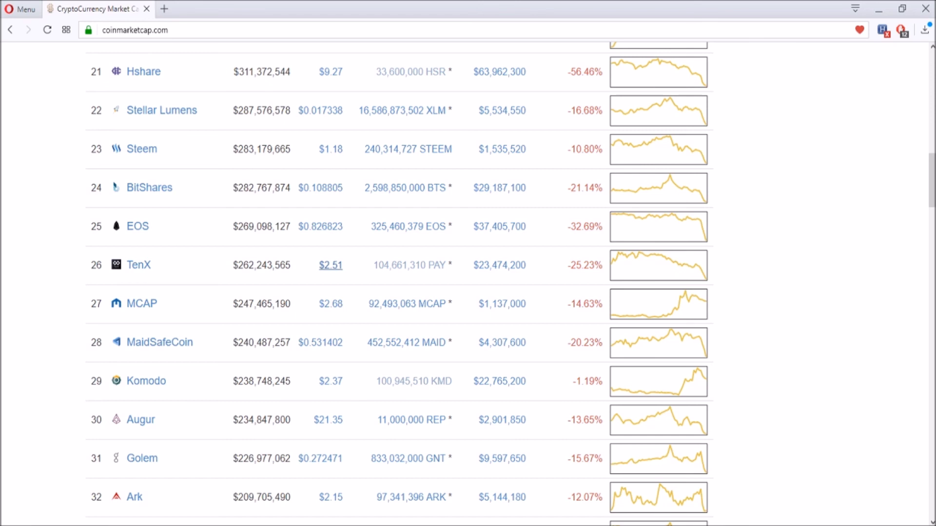
mouse_move(330, 265)
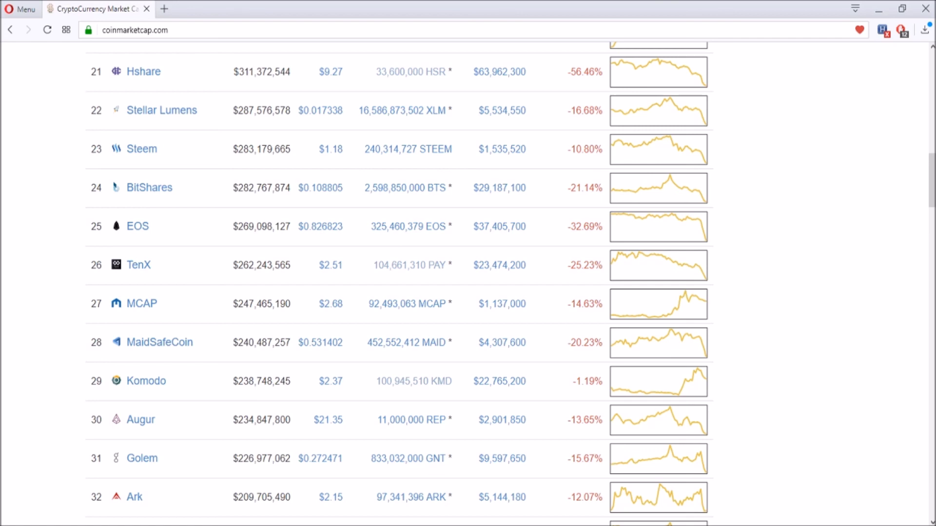
scroll(up, 3)
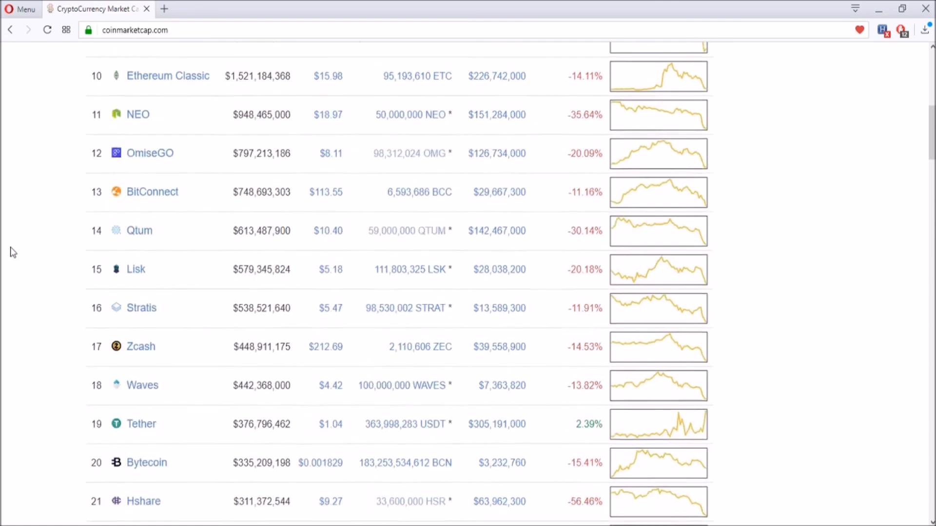
scroll(up, 3)
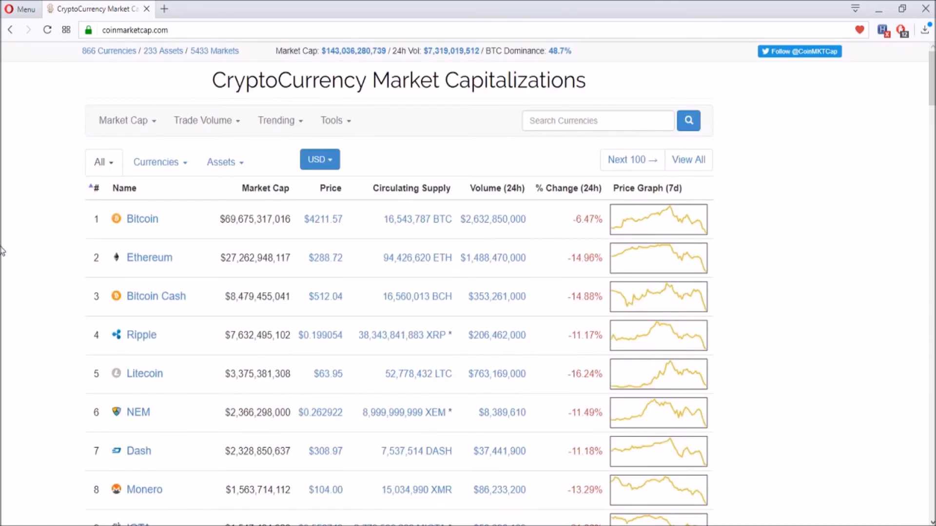
mouse_move(63, 99)
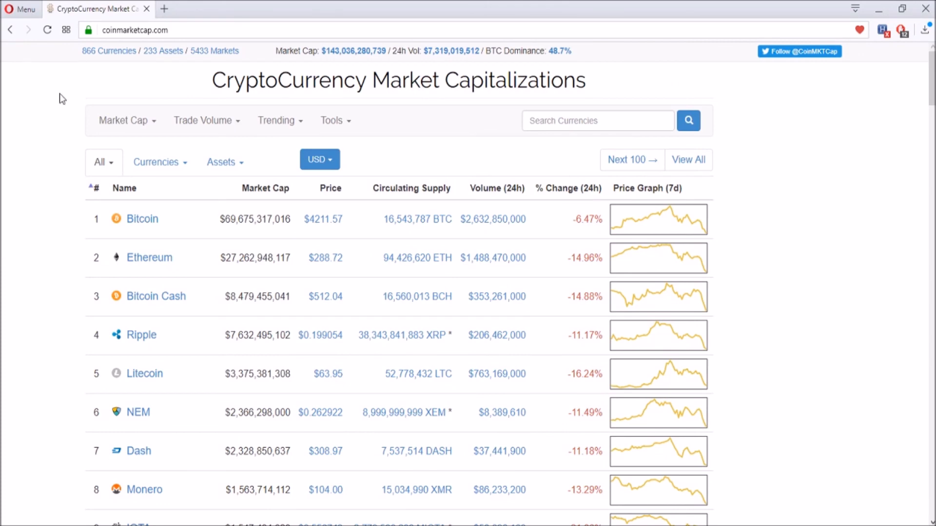
mouse_move(565, 338)
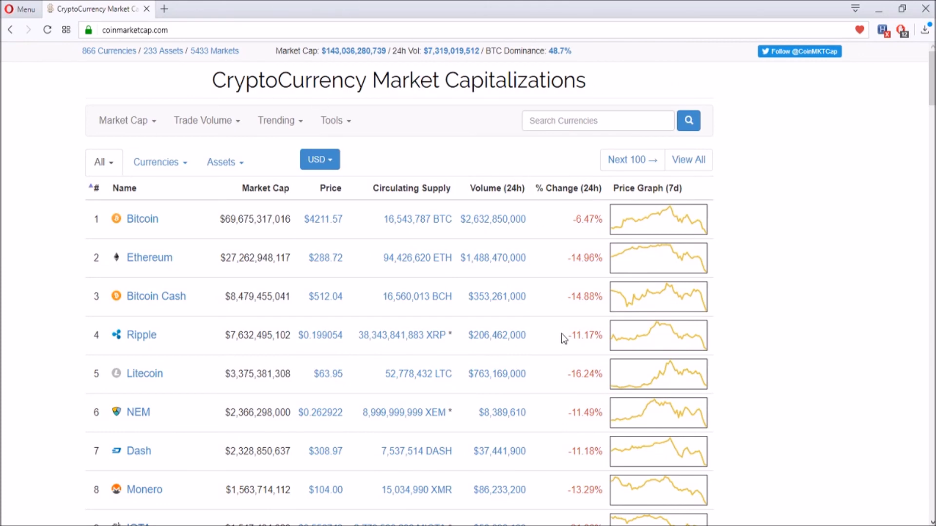
mouse_move(556, 361)
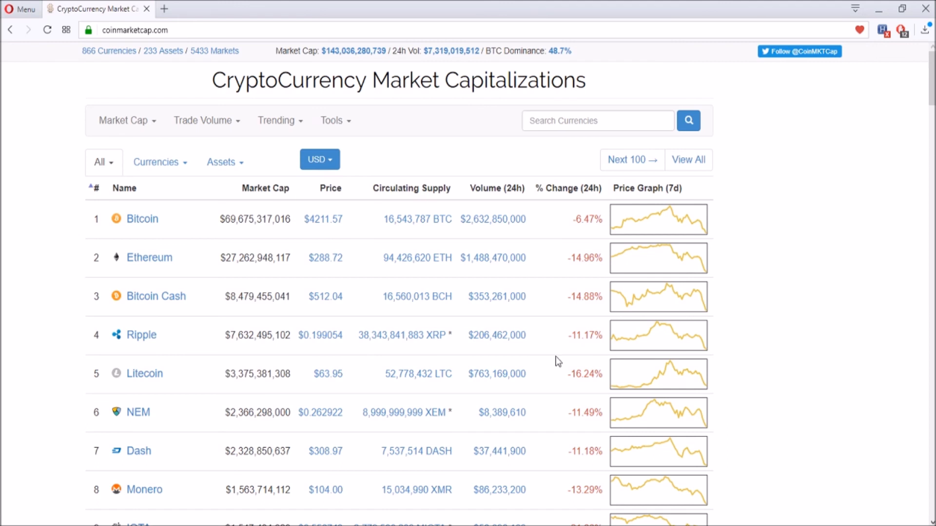
mouse_move(564, 96)
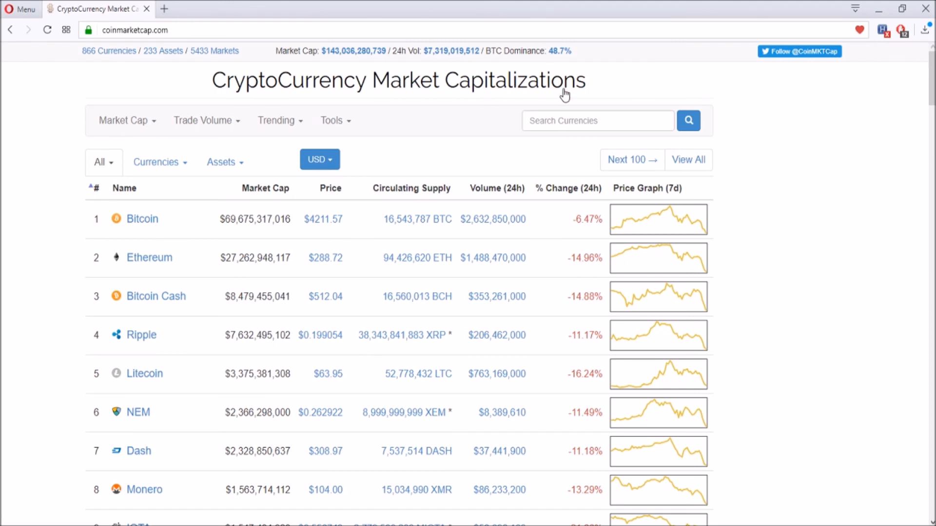